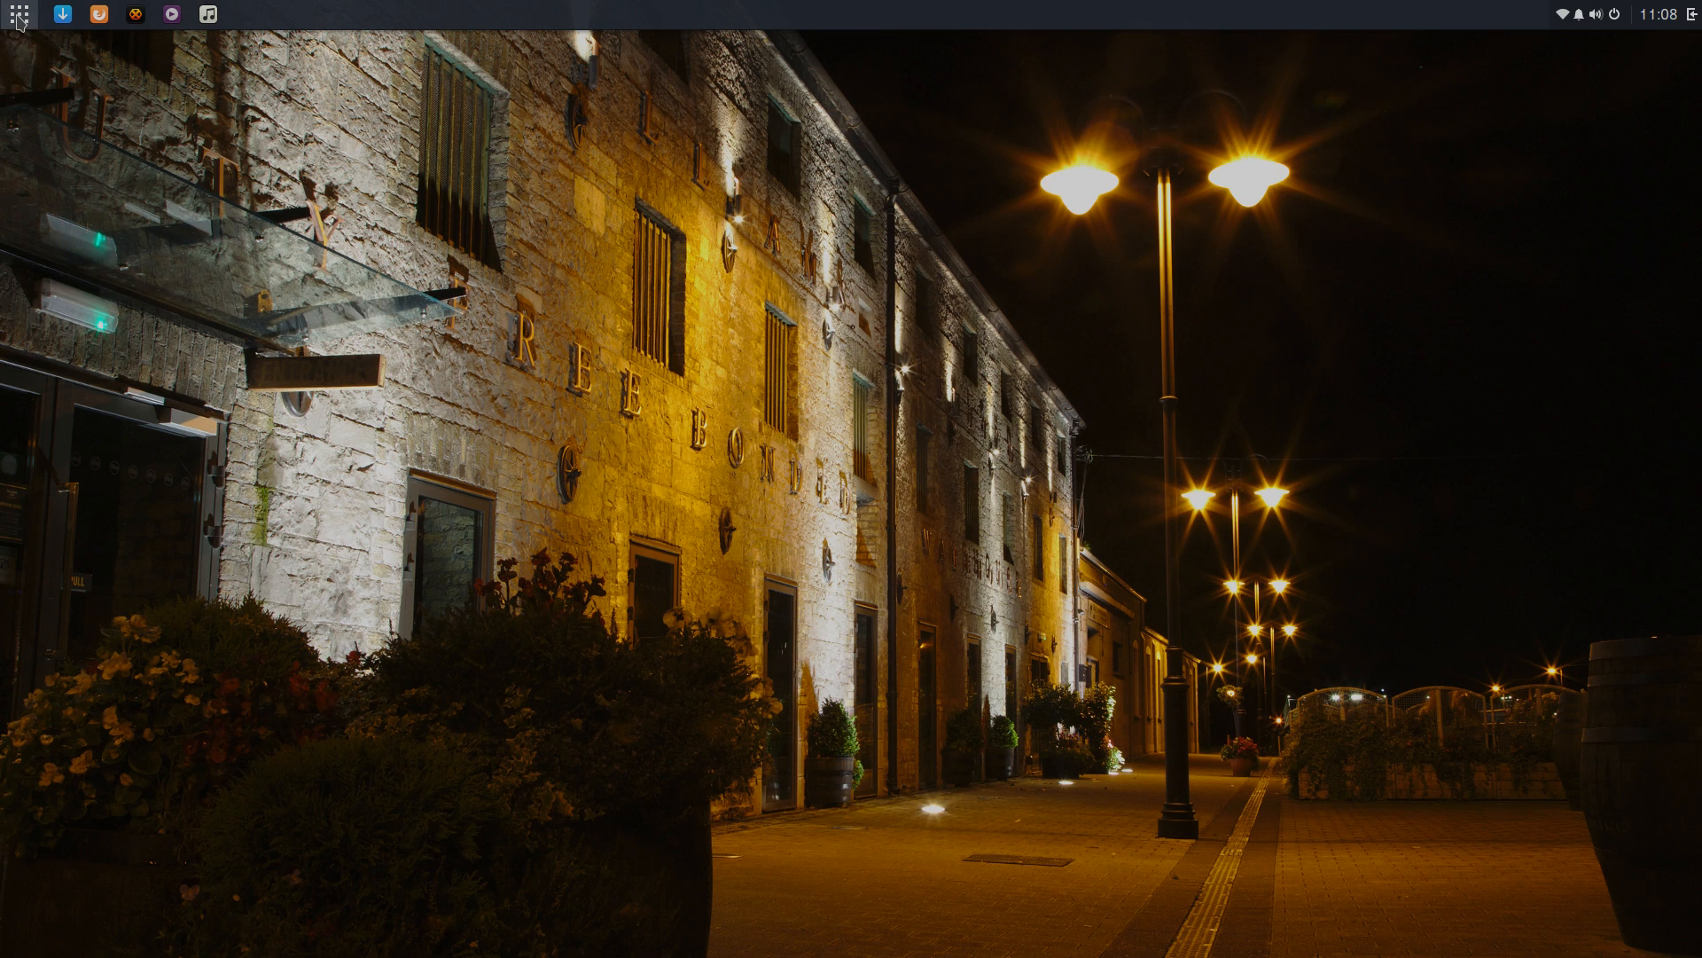
mouse_move(523, 67)
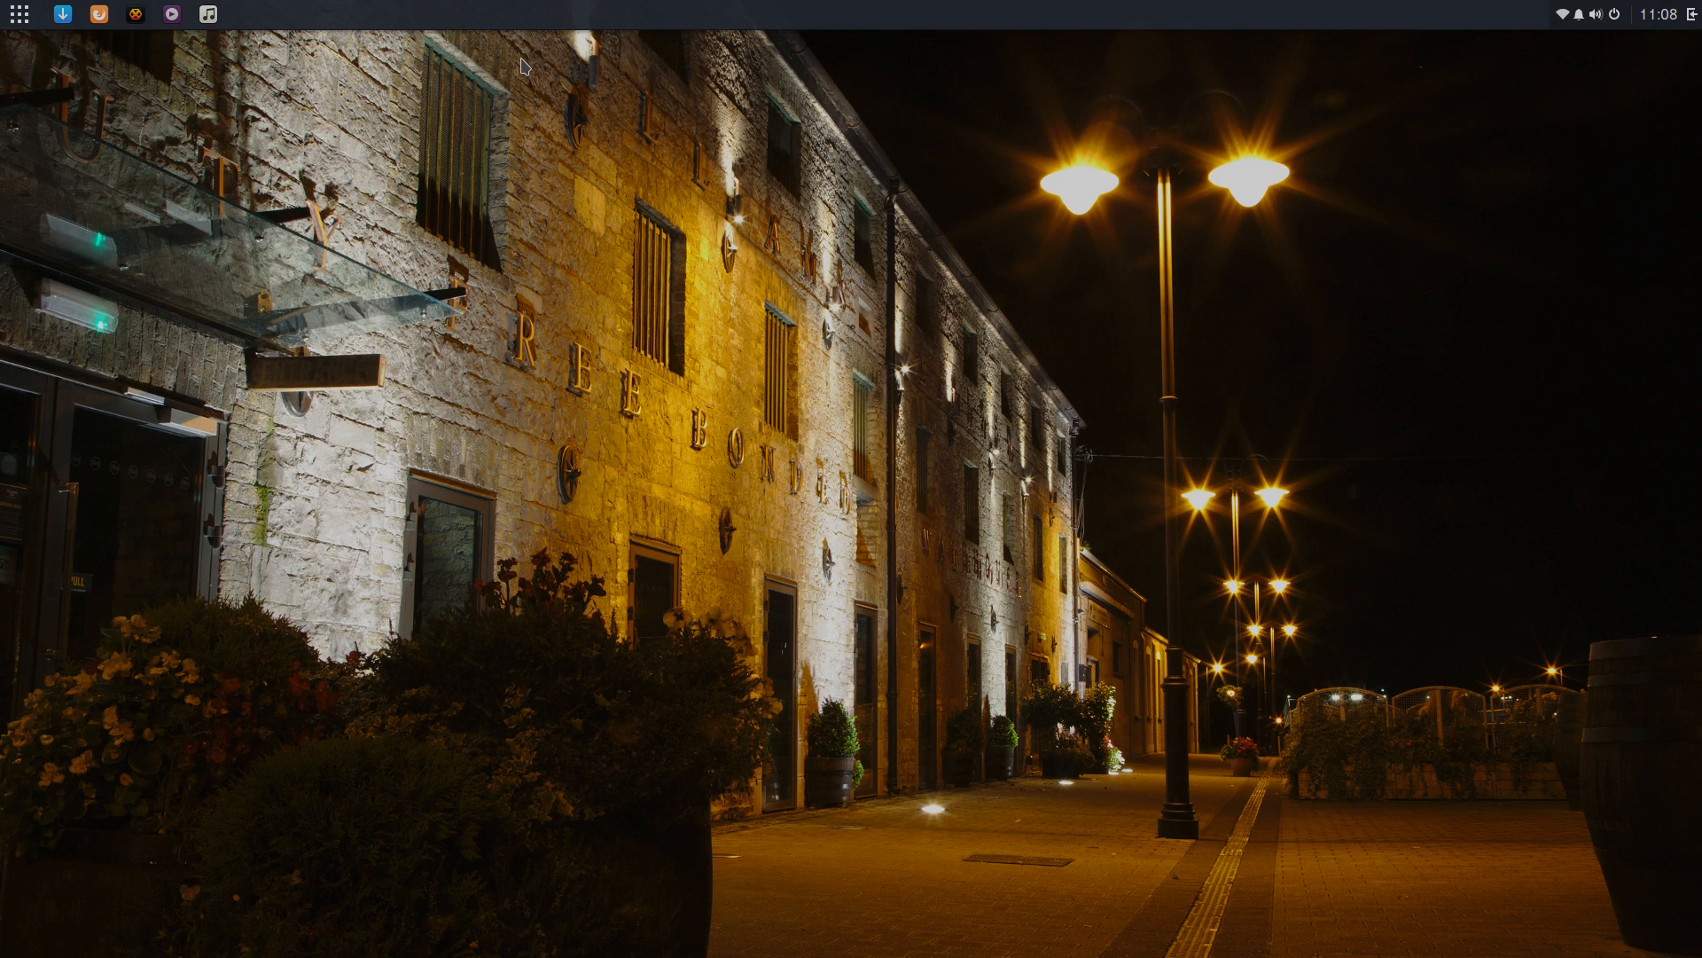
mouse_move(543, 229)
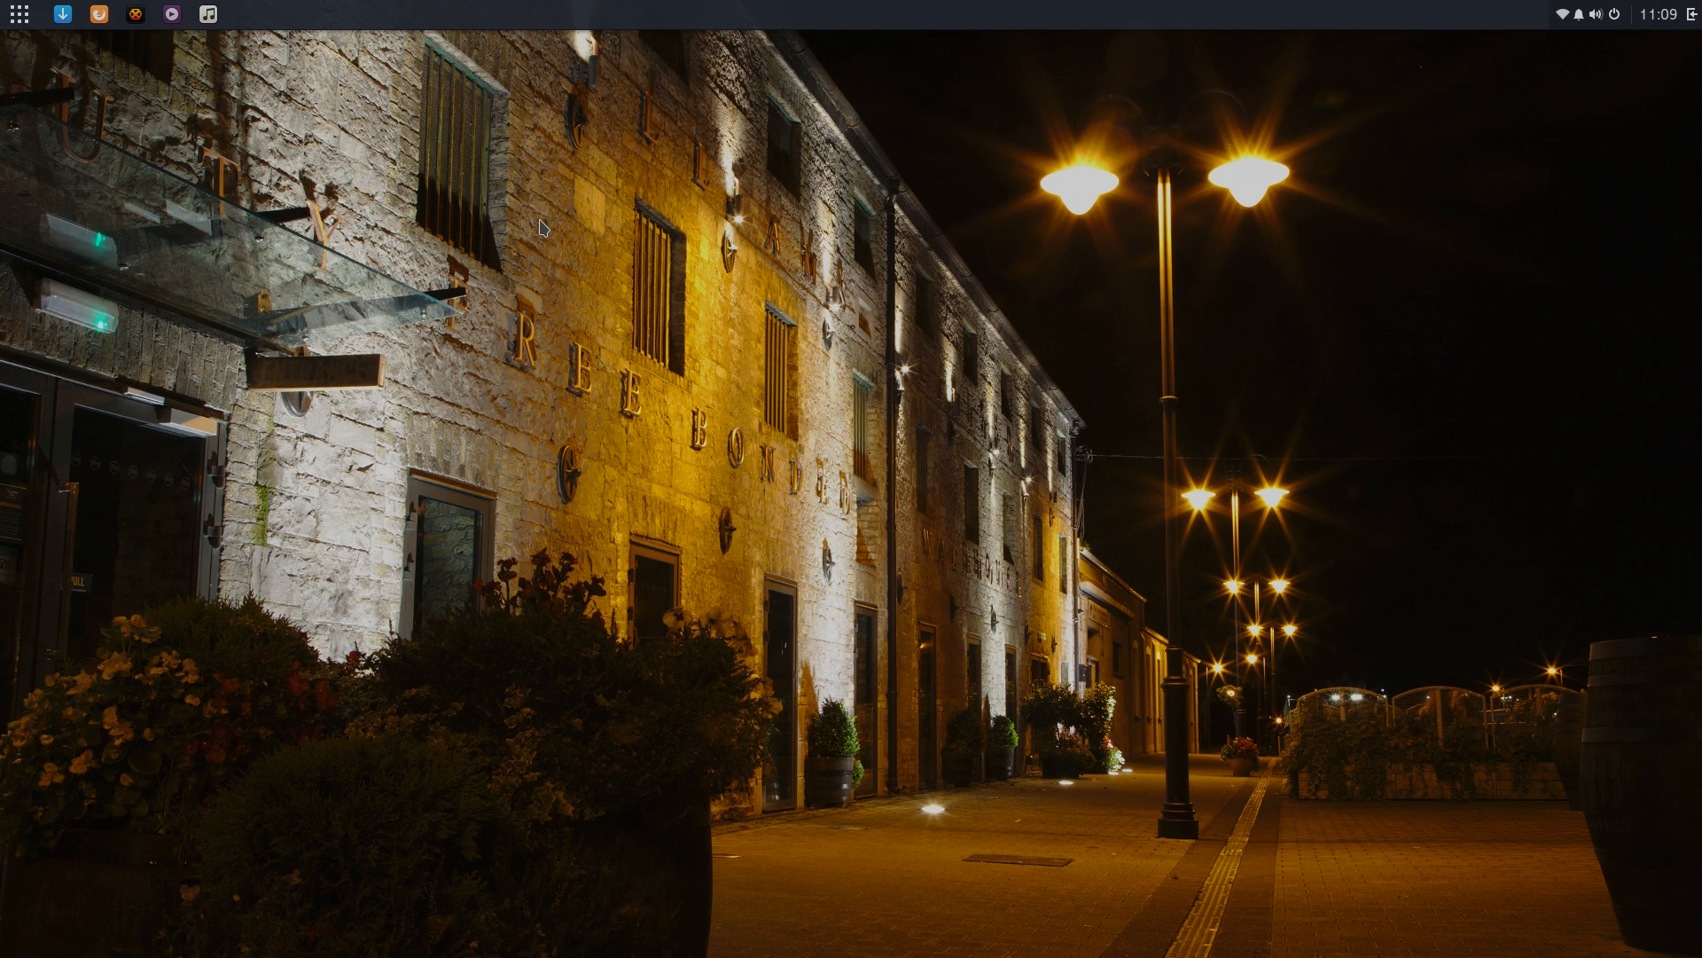
mouse_move(741, 420)
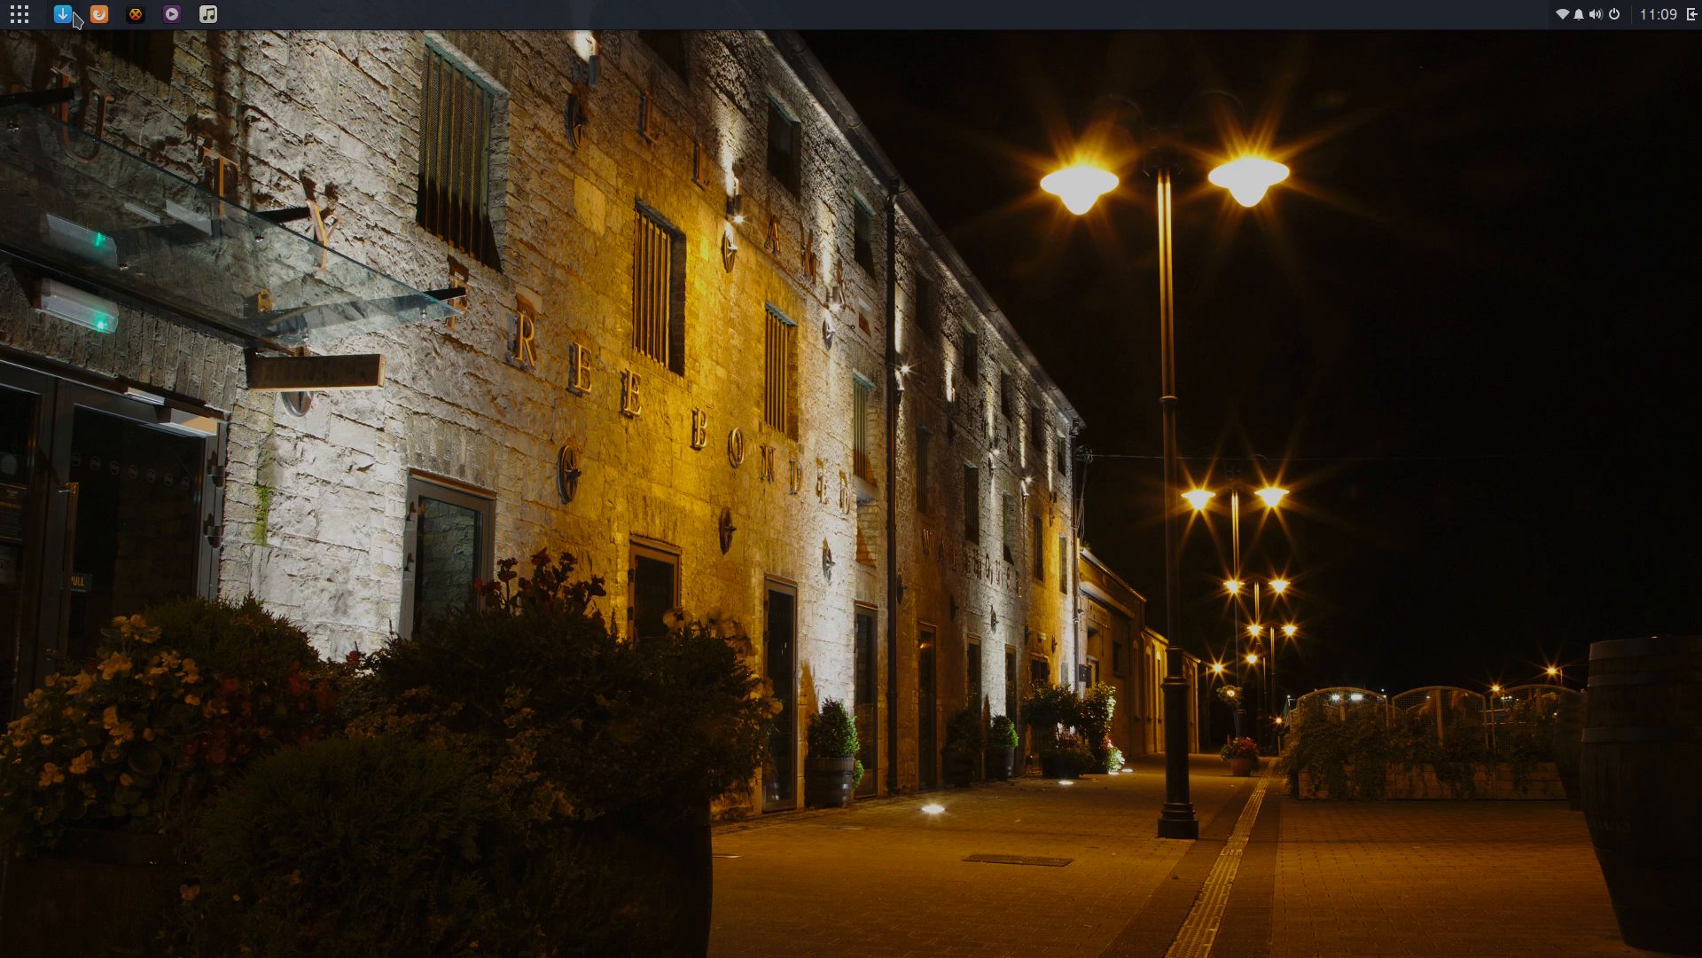
Step: Briefly open and close the Software Center and Firefox, then show the Games category listing RetroArch, PPSSPP and Dolphin
click(63, 14)
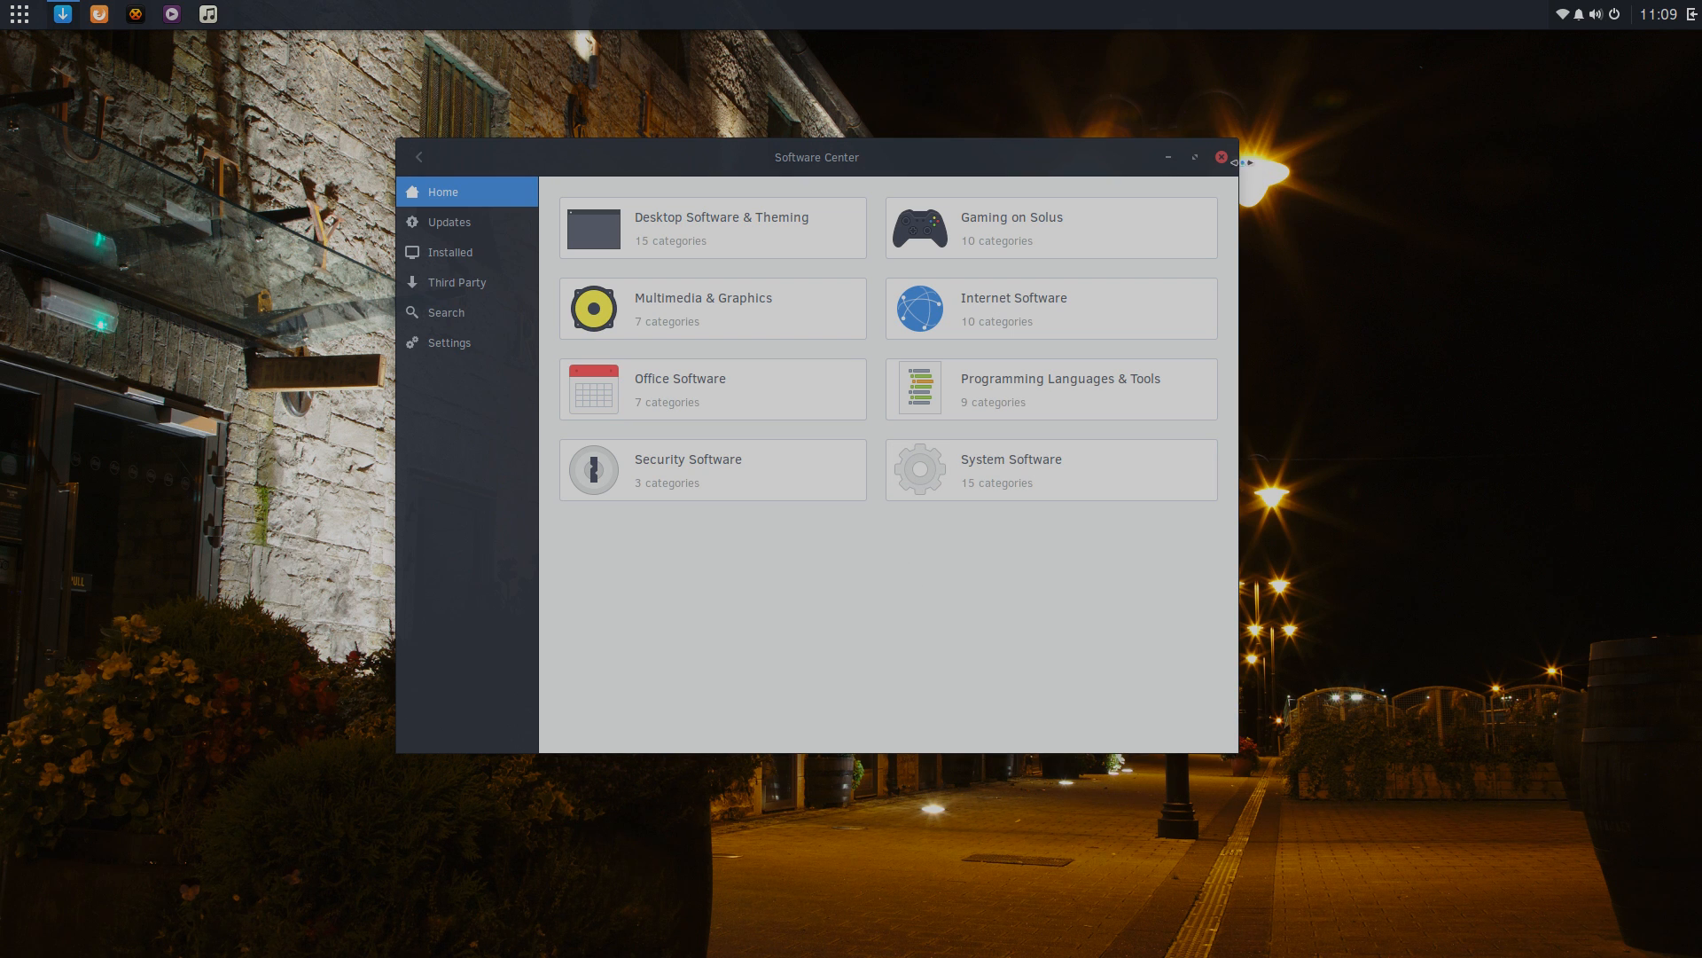
click(1220, 156)
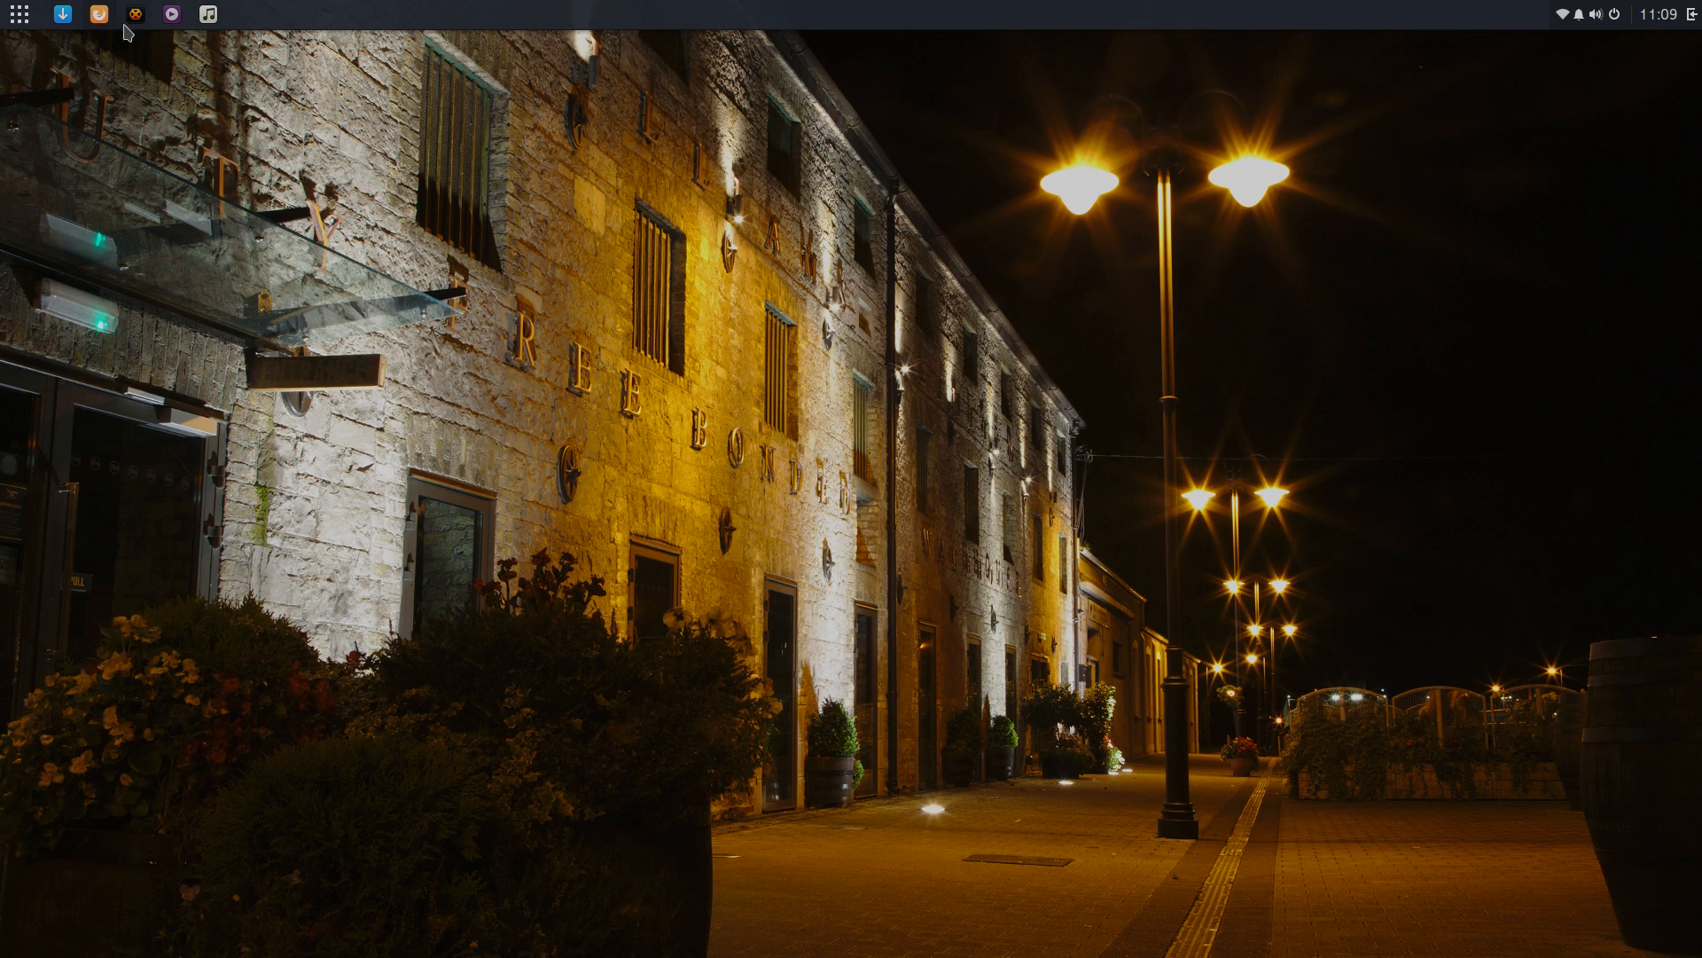
click(98, 14)
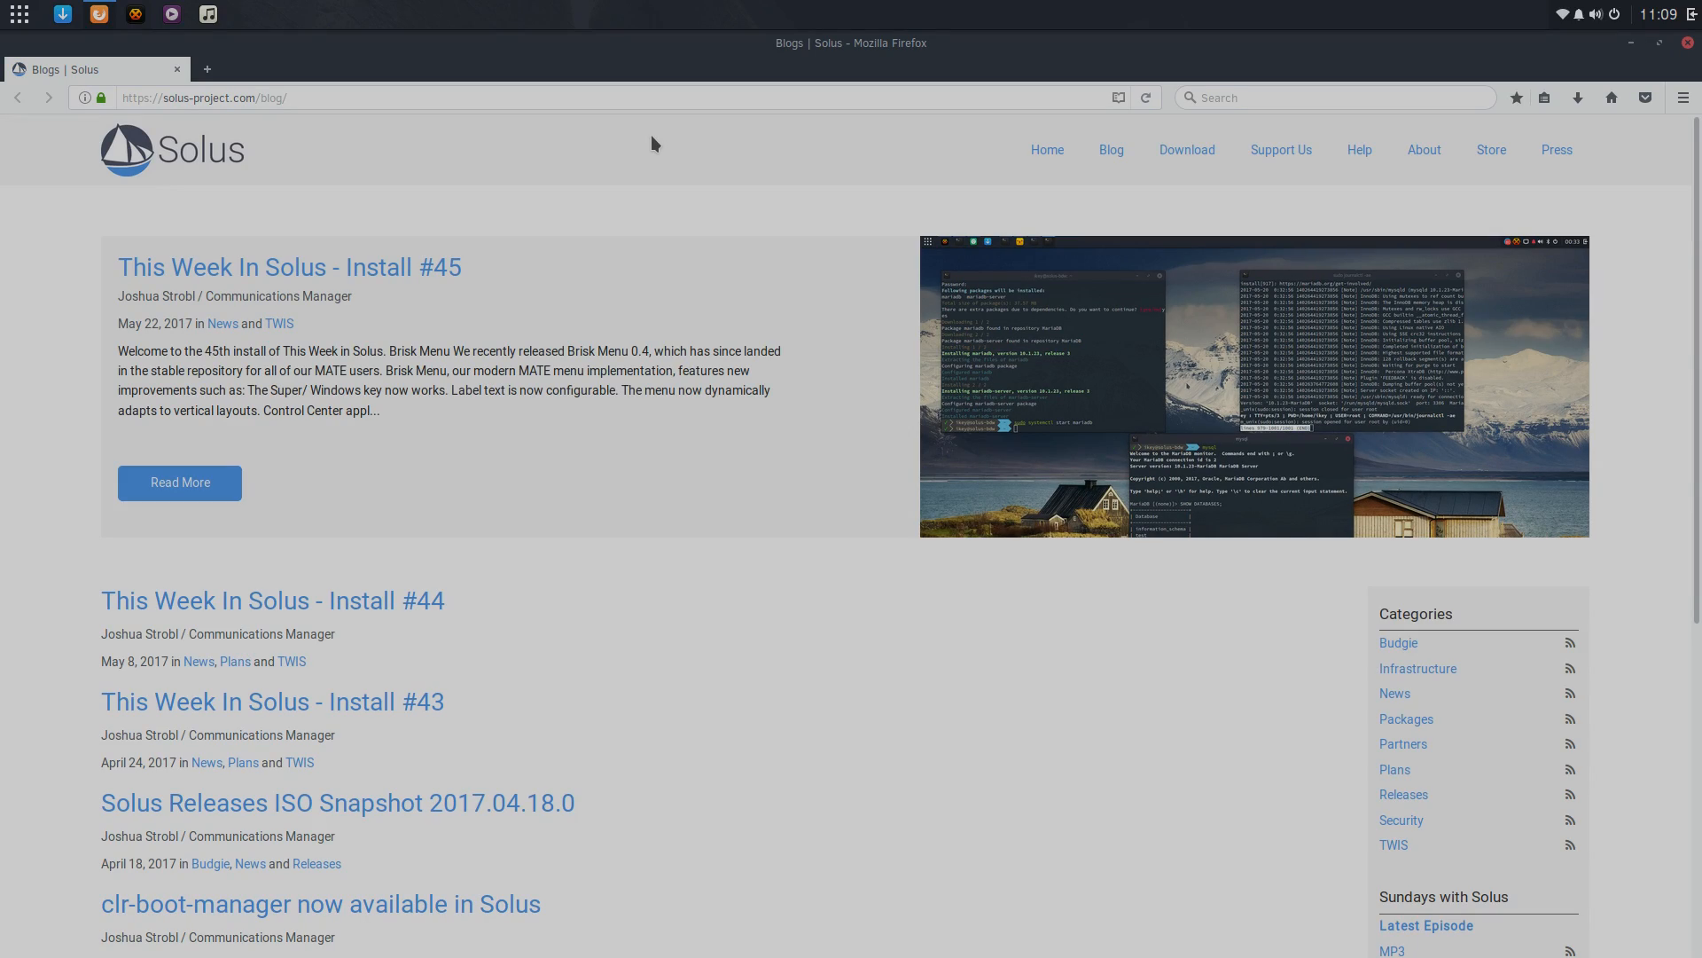
mouse_move(542, 158)
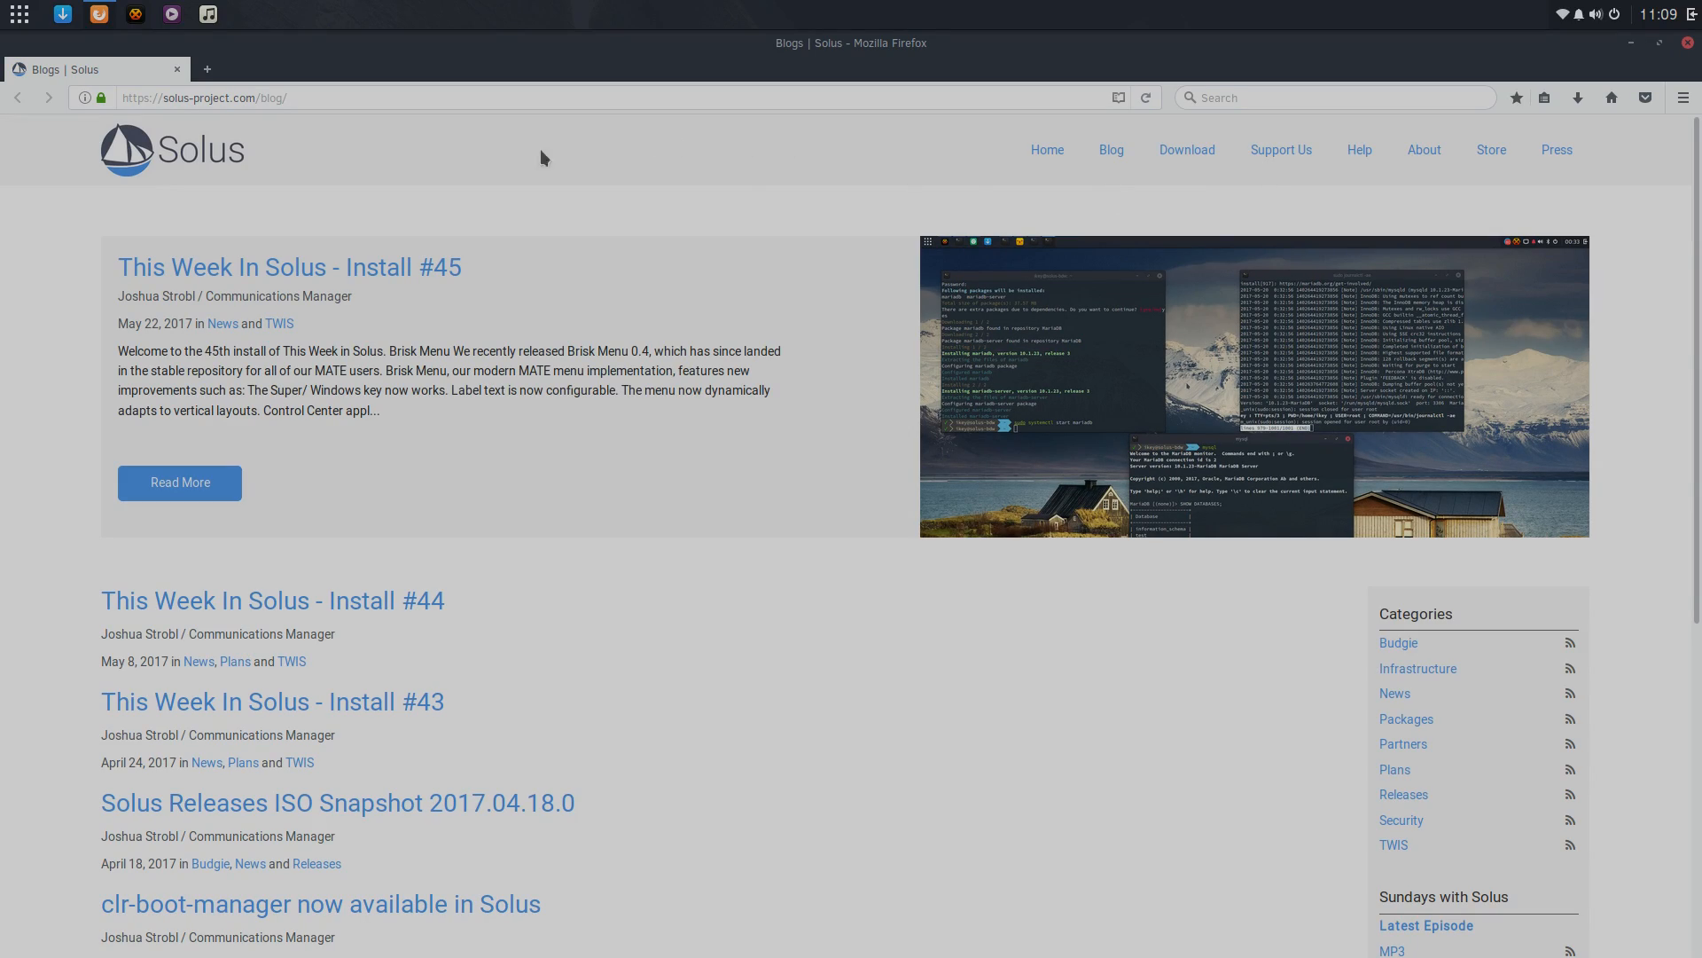
mouse_move(1688, 43)
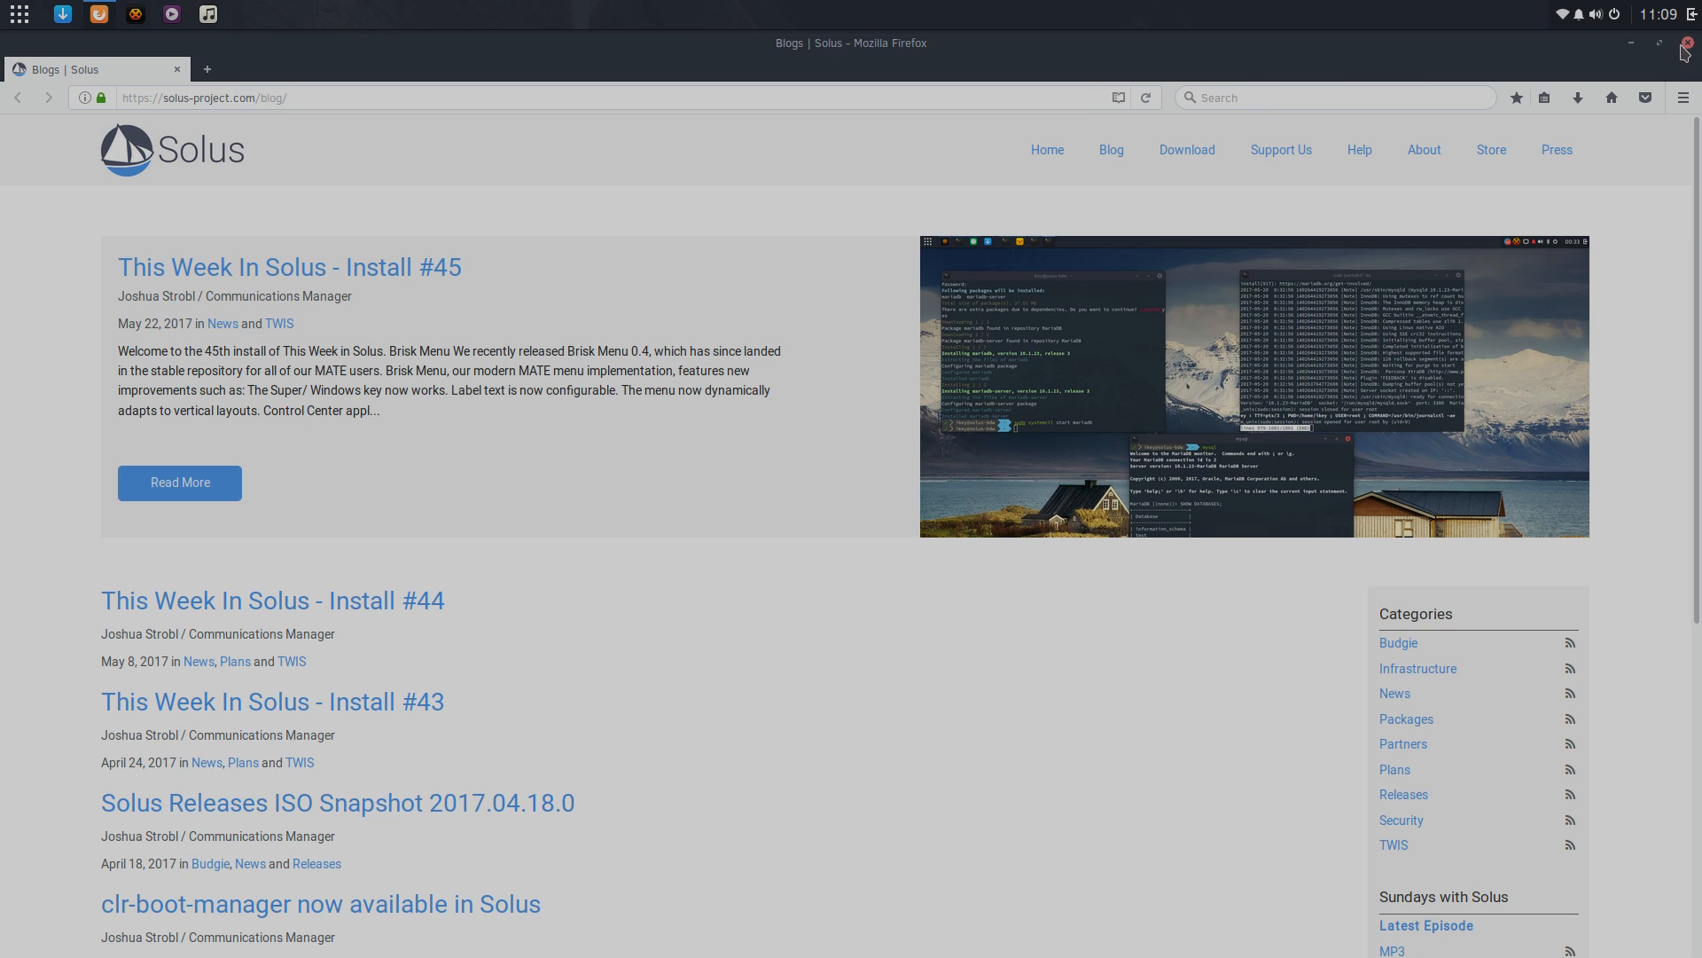
click(1688, 43)
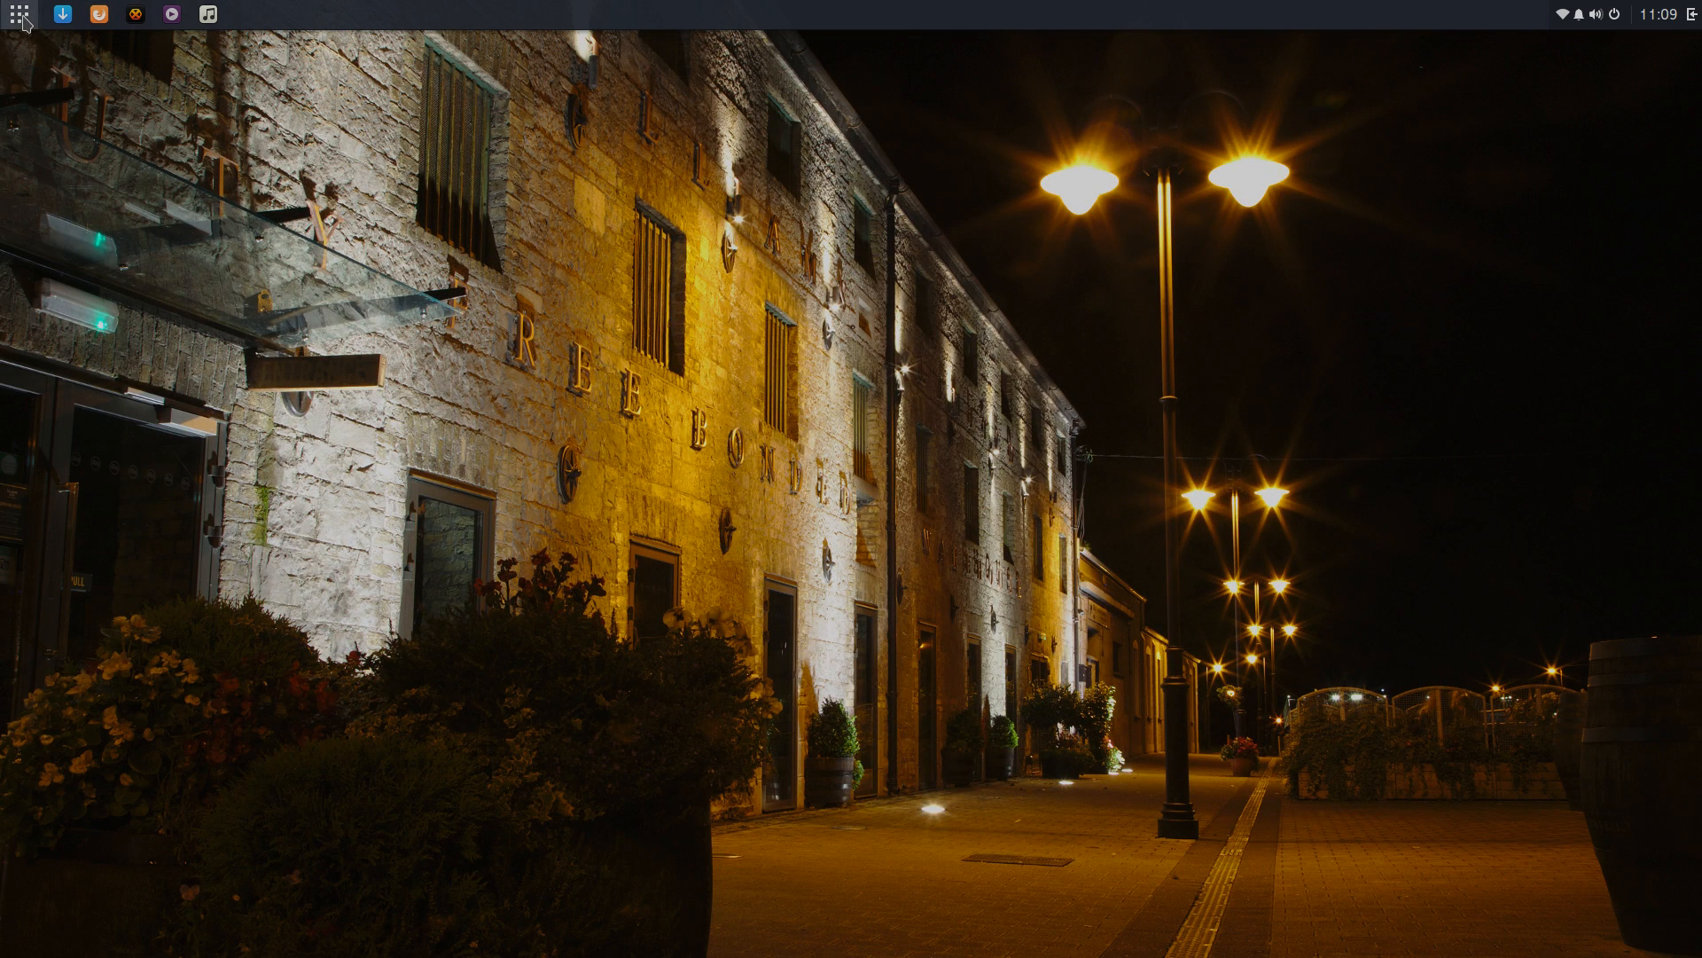
click(18, 15)
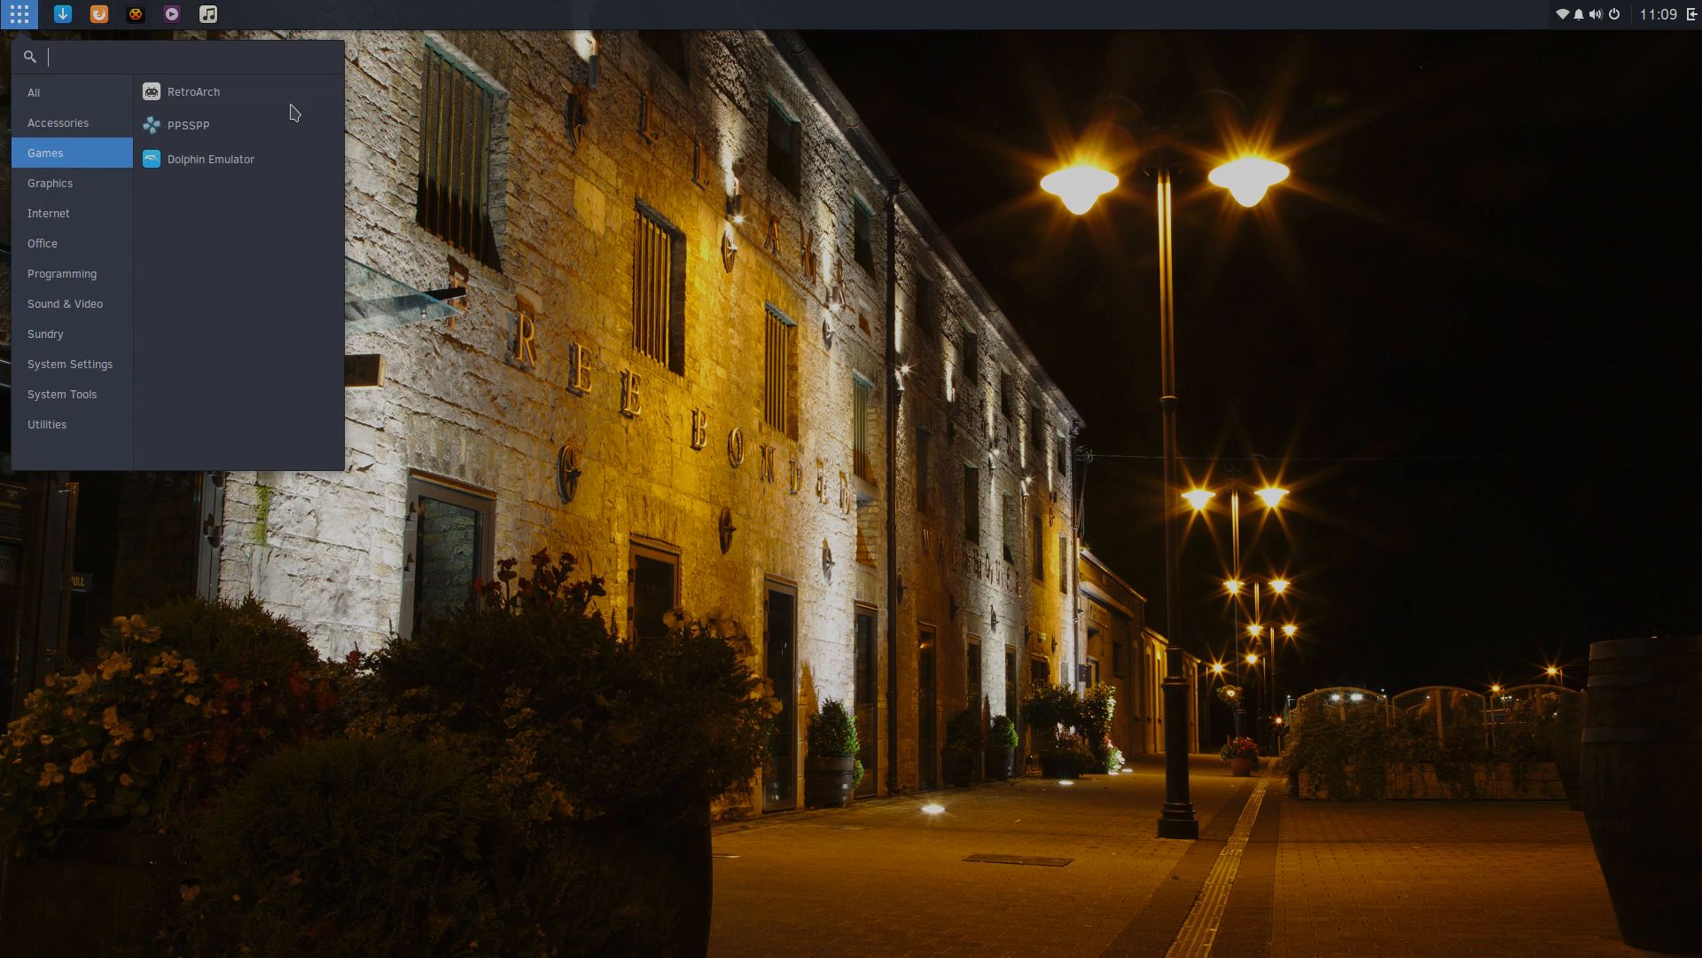
mouse_move(266, 142)
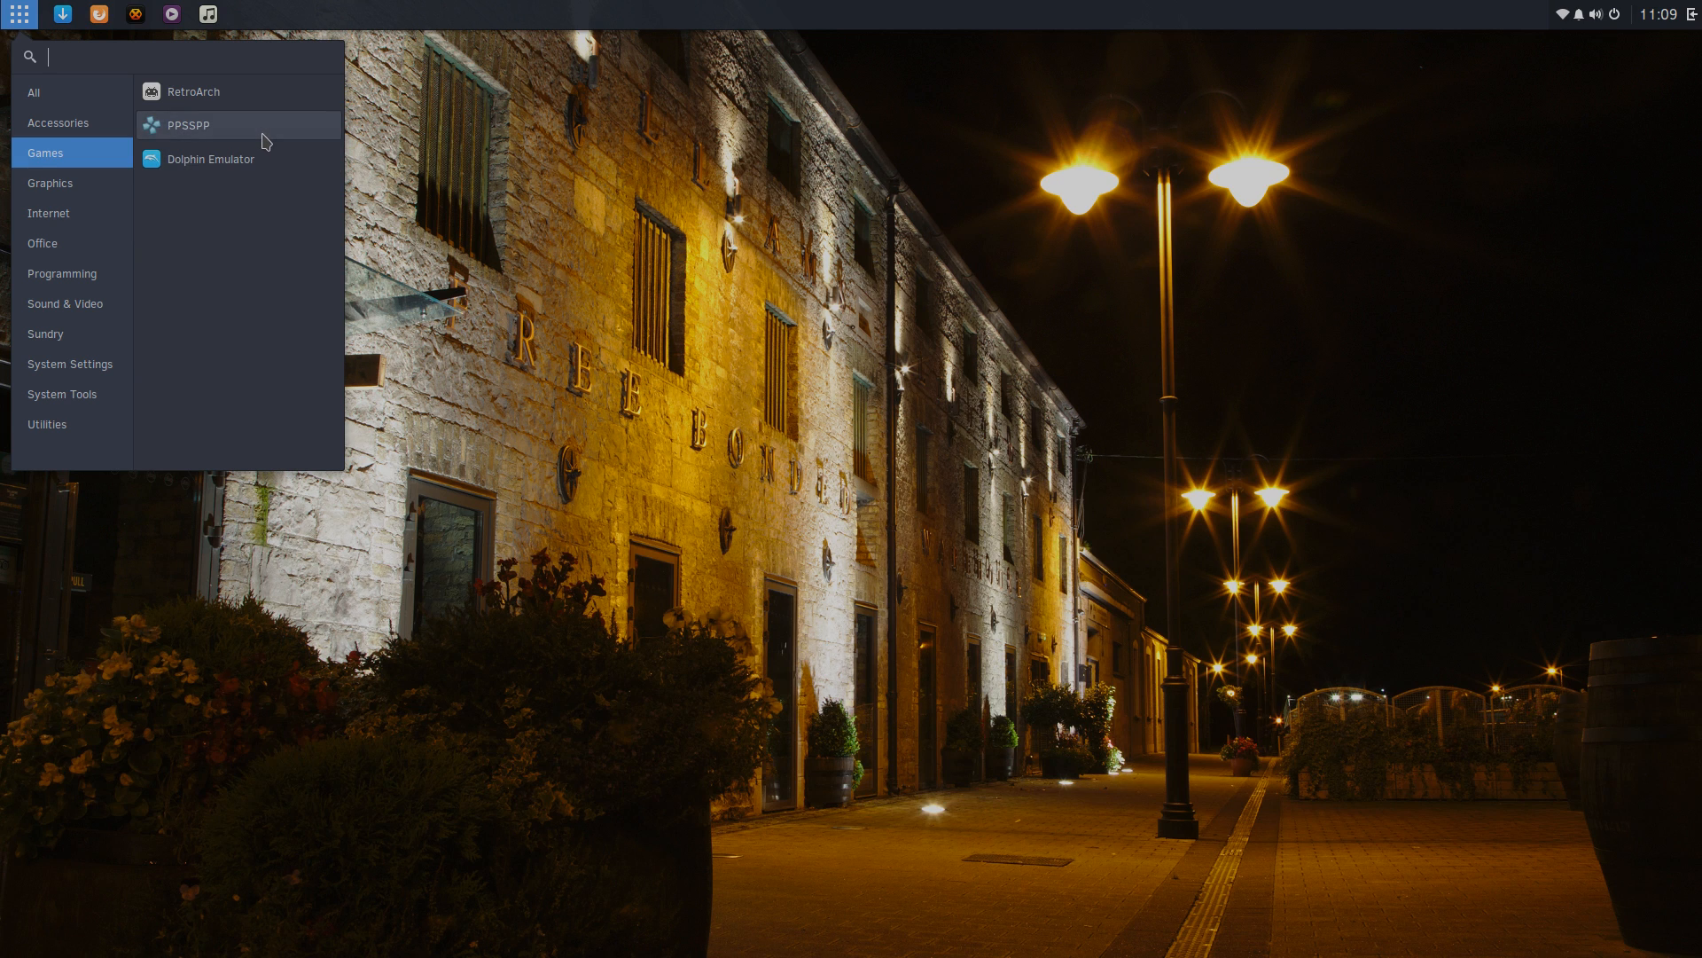
mouse_move(241, 160)
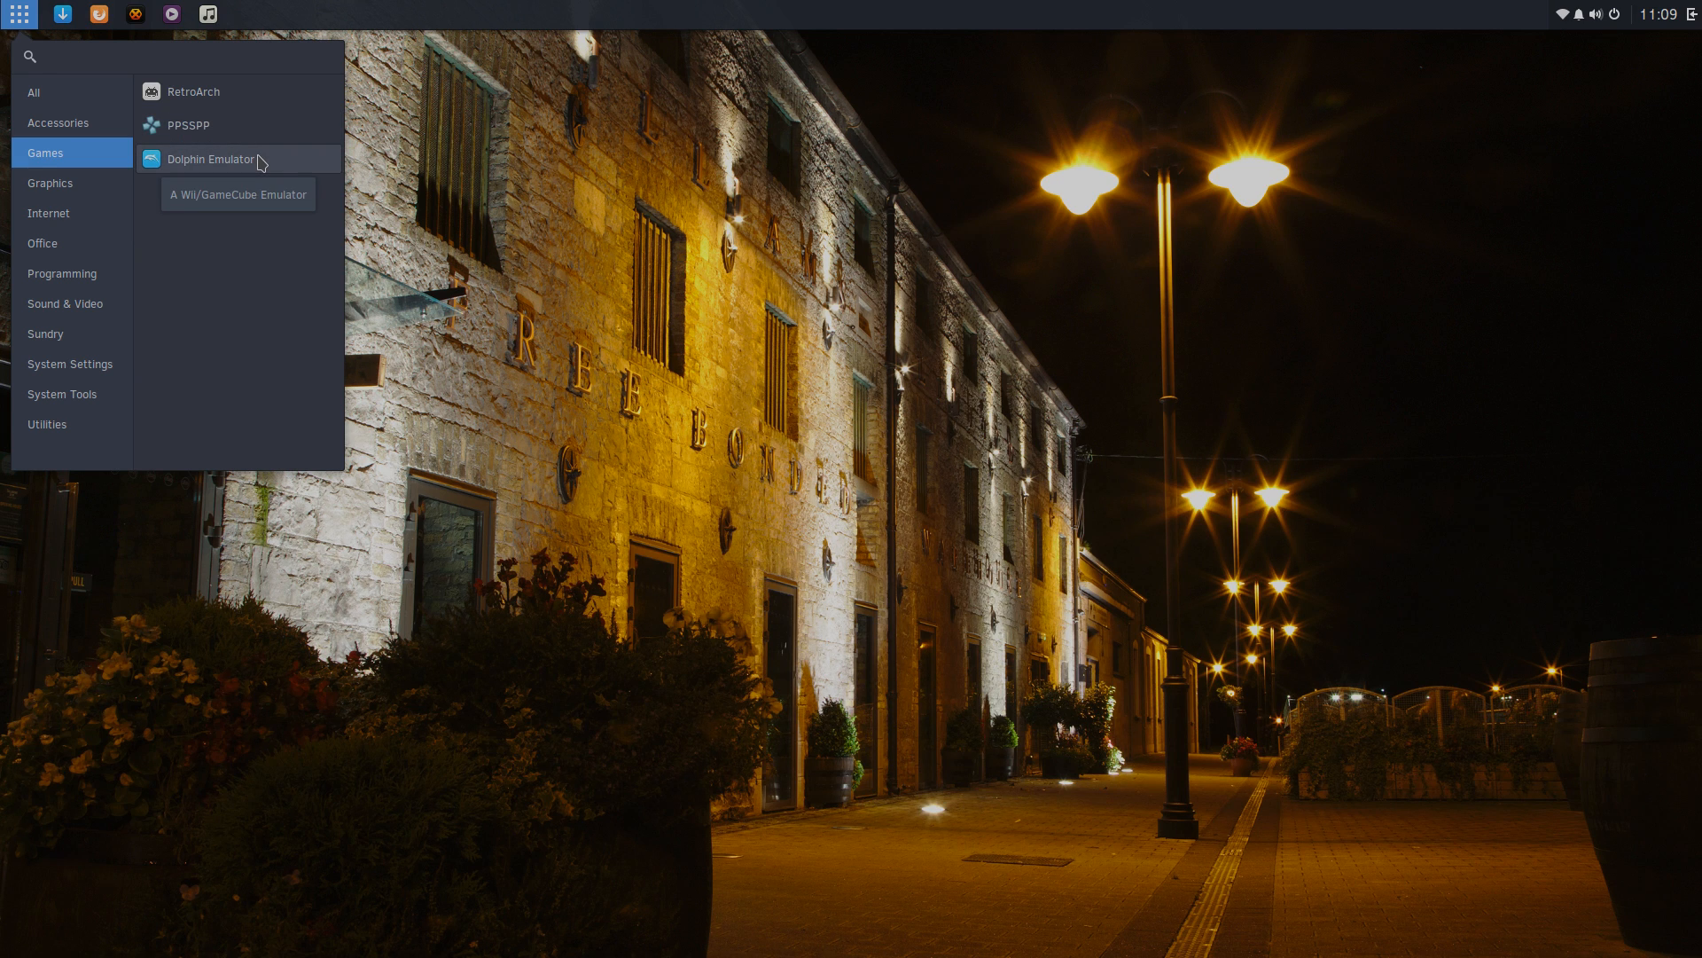
Step: Run a game in Dolphin, confirm stopping its emulation, then launch PPSSPP from the menu
click(209, 159)
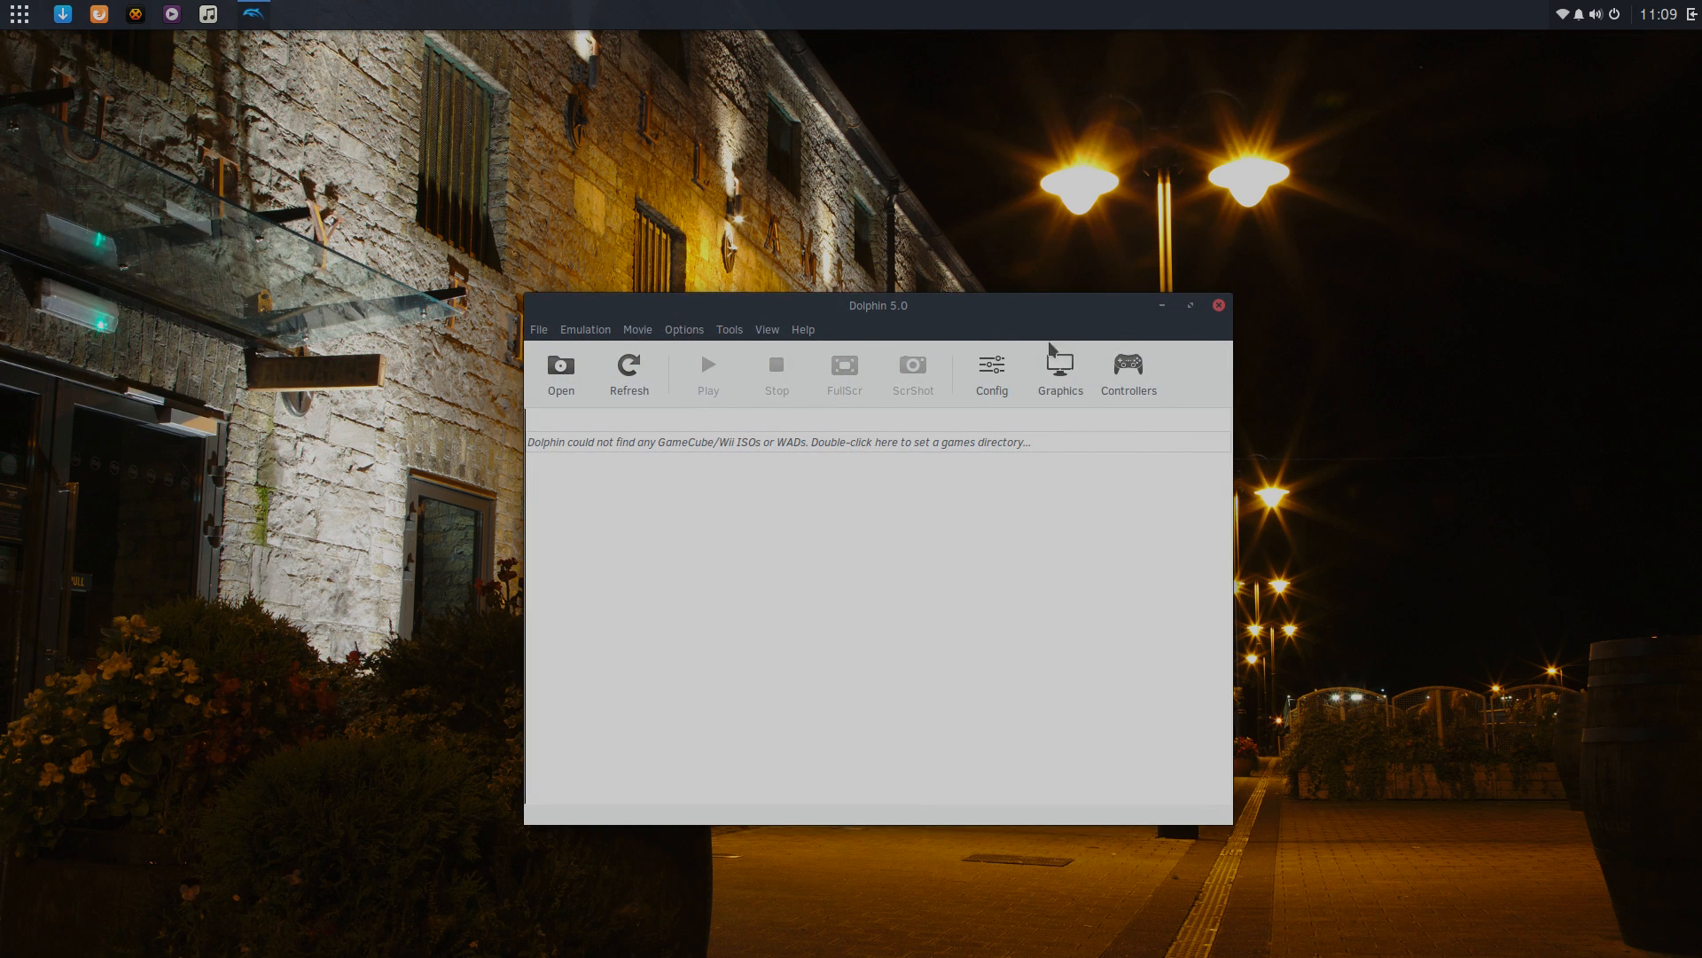
click(560, 365)
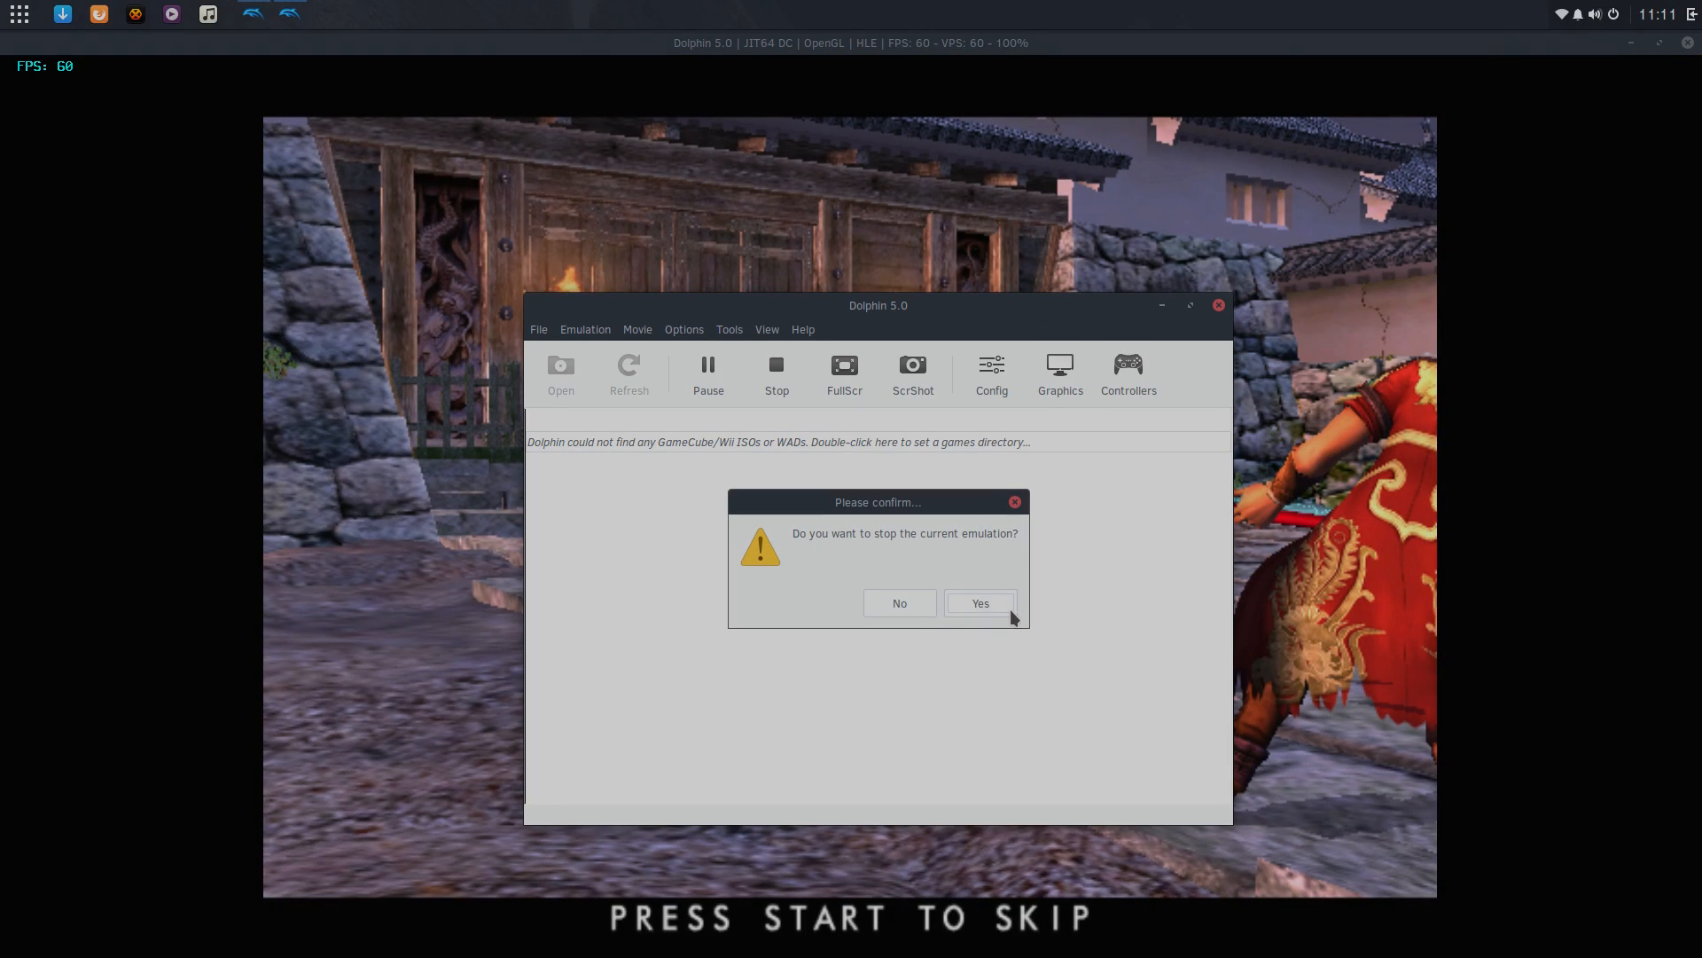
click(979, 603)
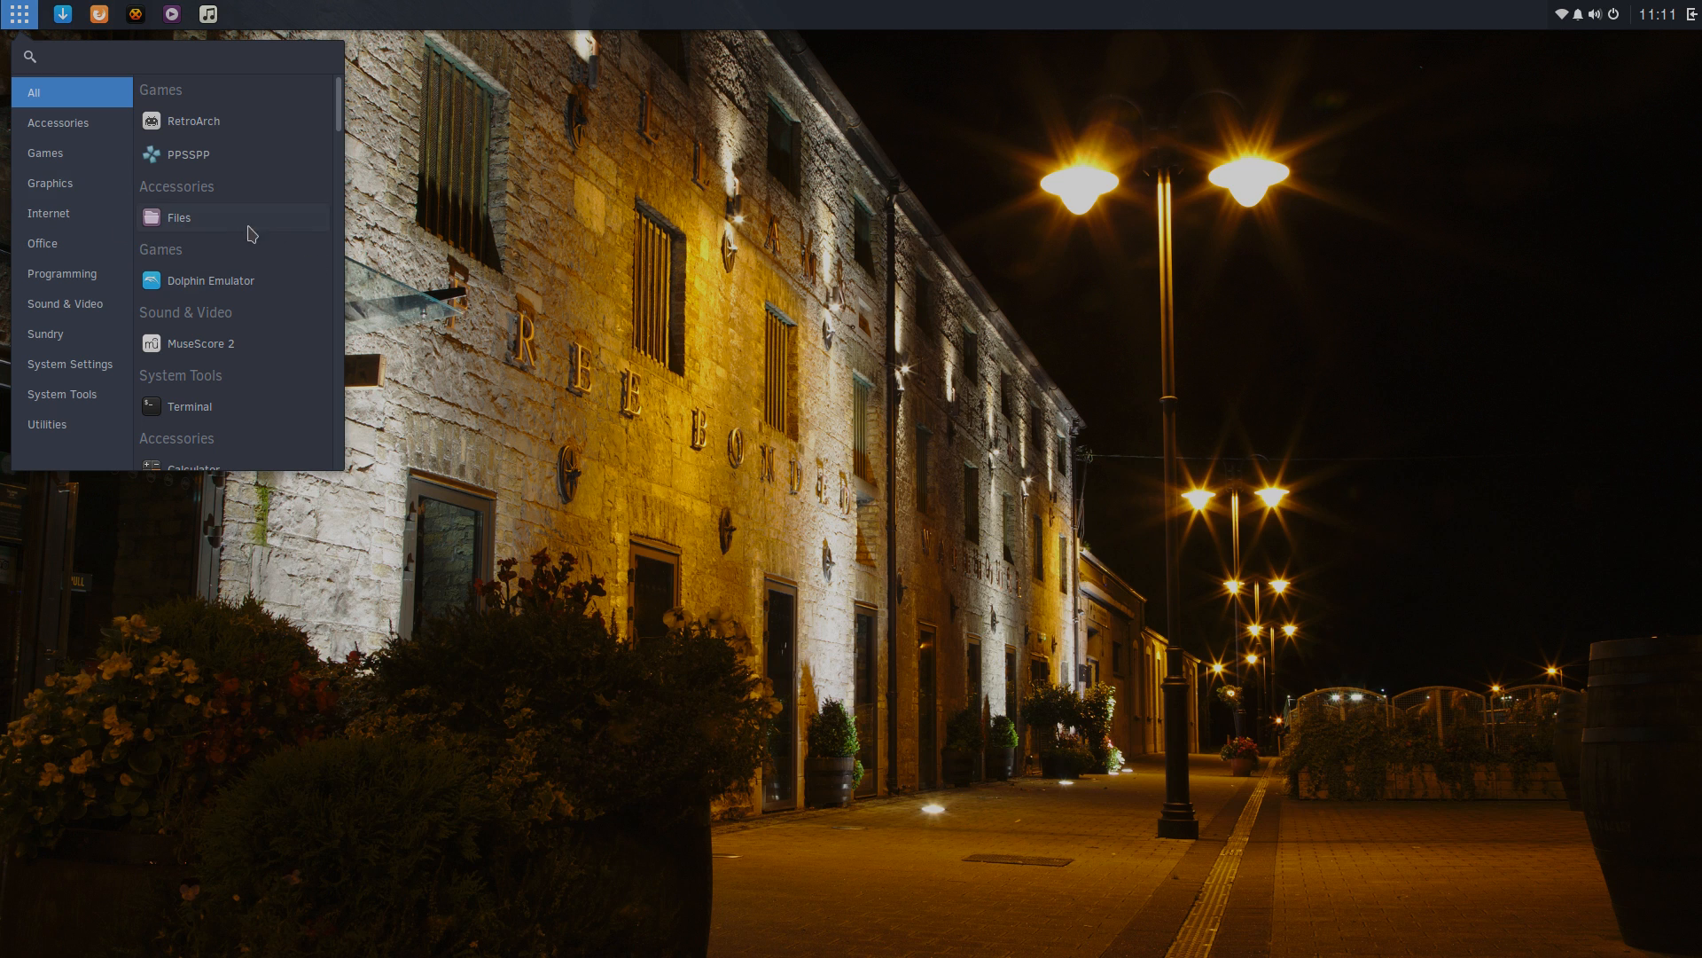
click(188, 152)
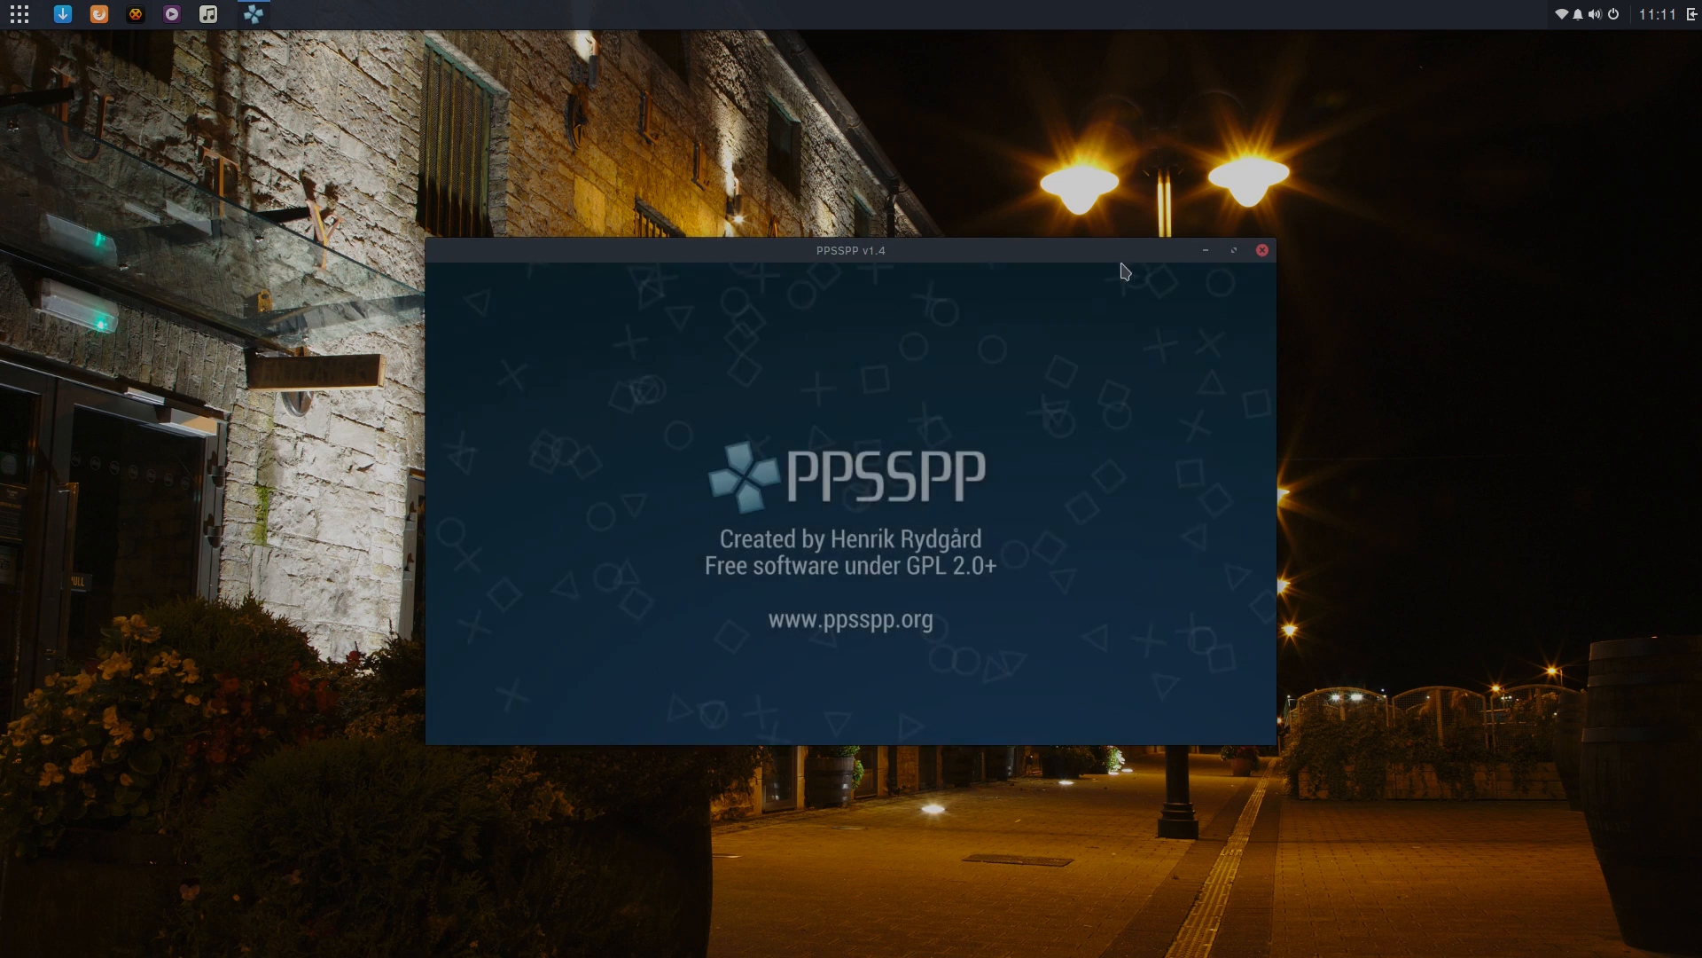
Step: Close the PPSSPP window, leaving the empty Solus desktop
click(1234, 248)
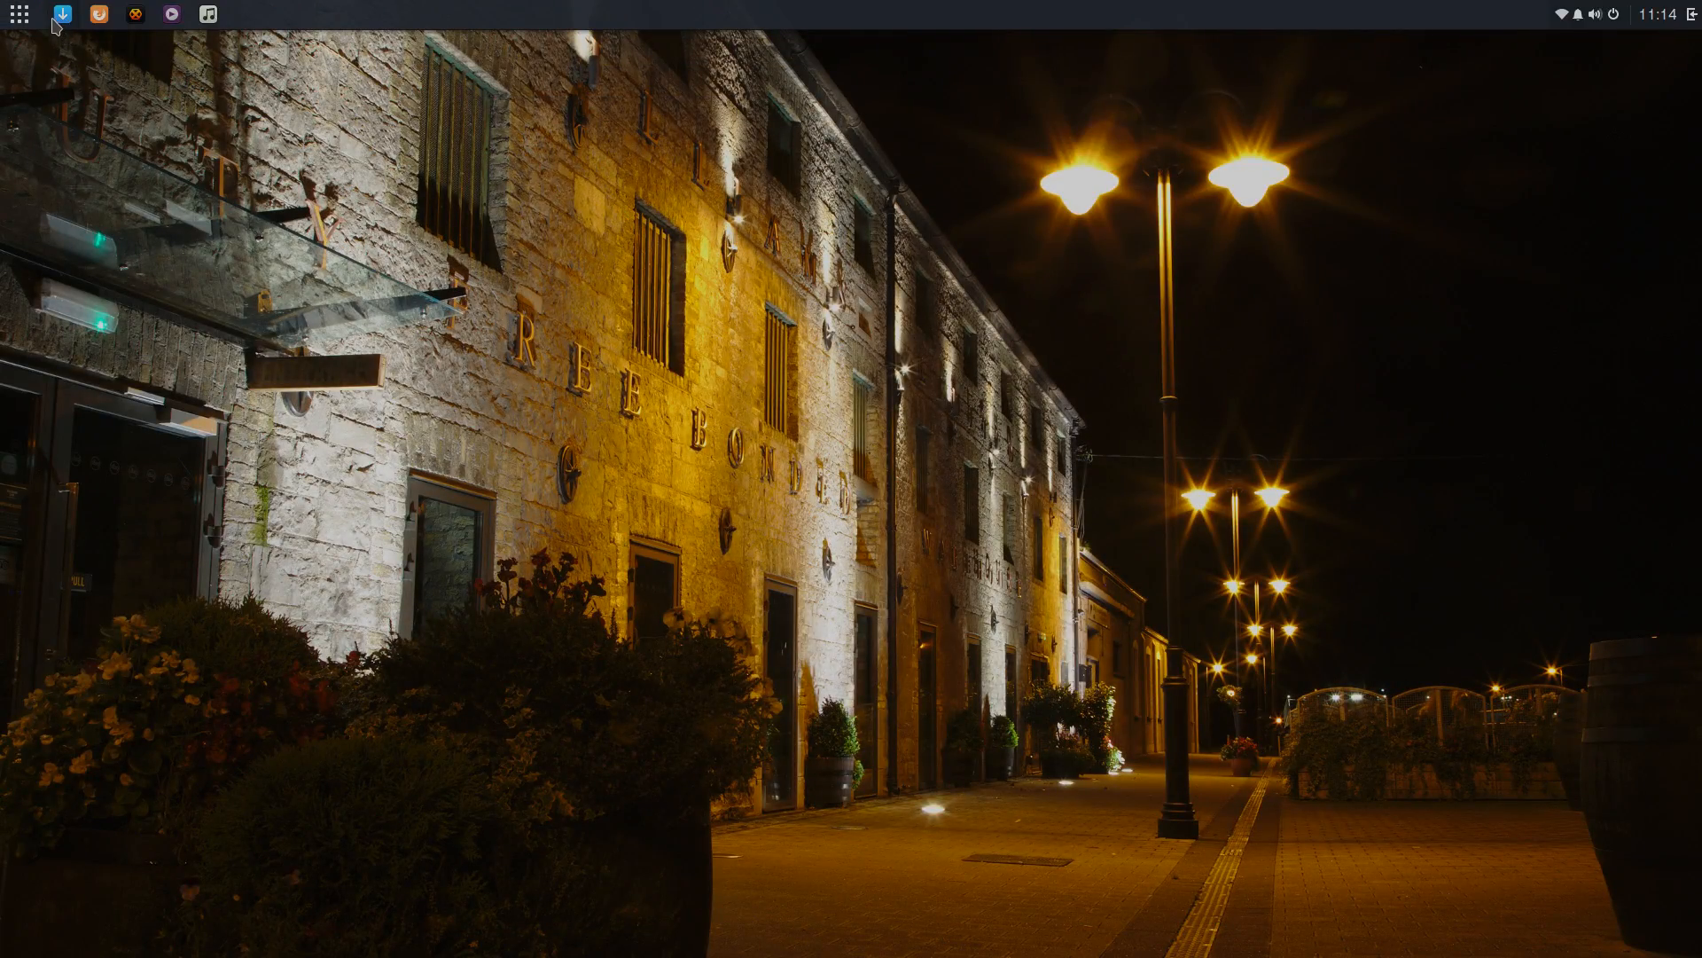
click(62, 14)
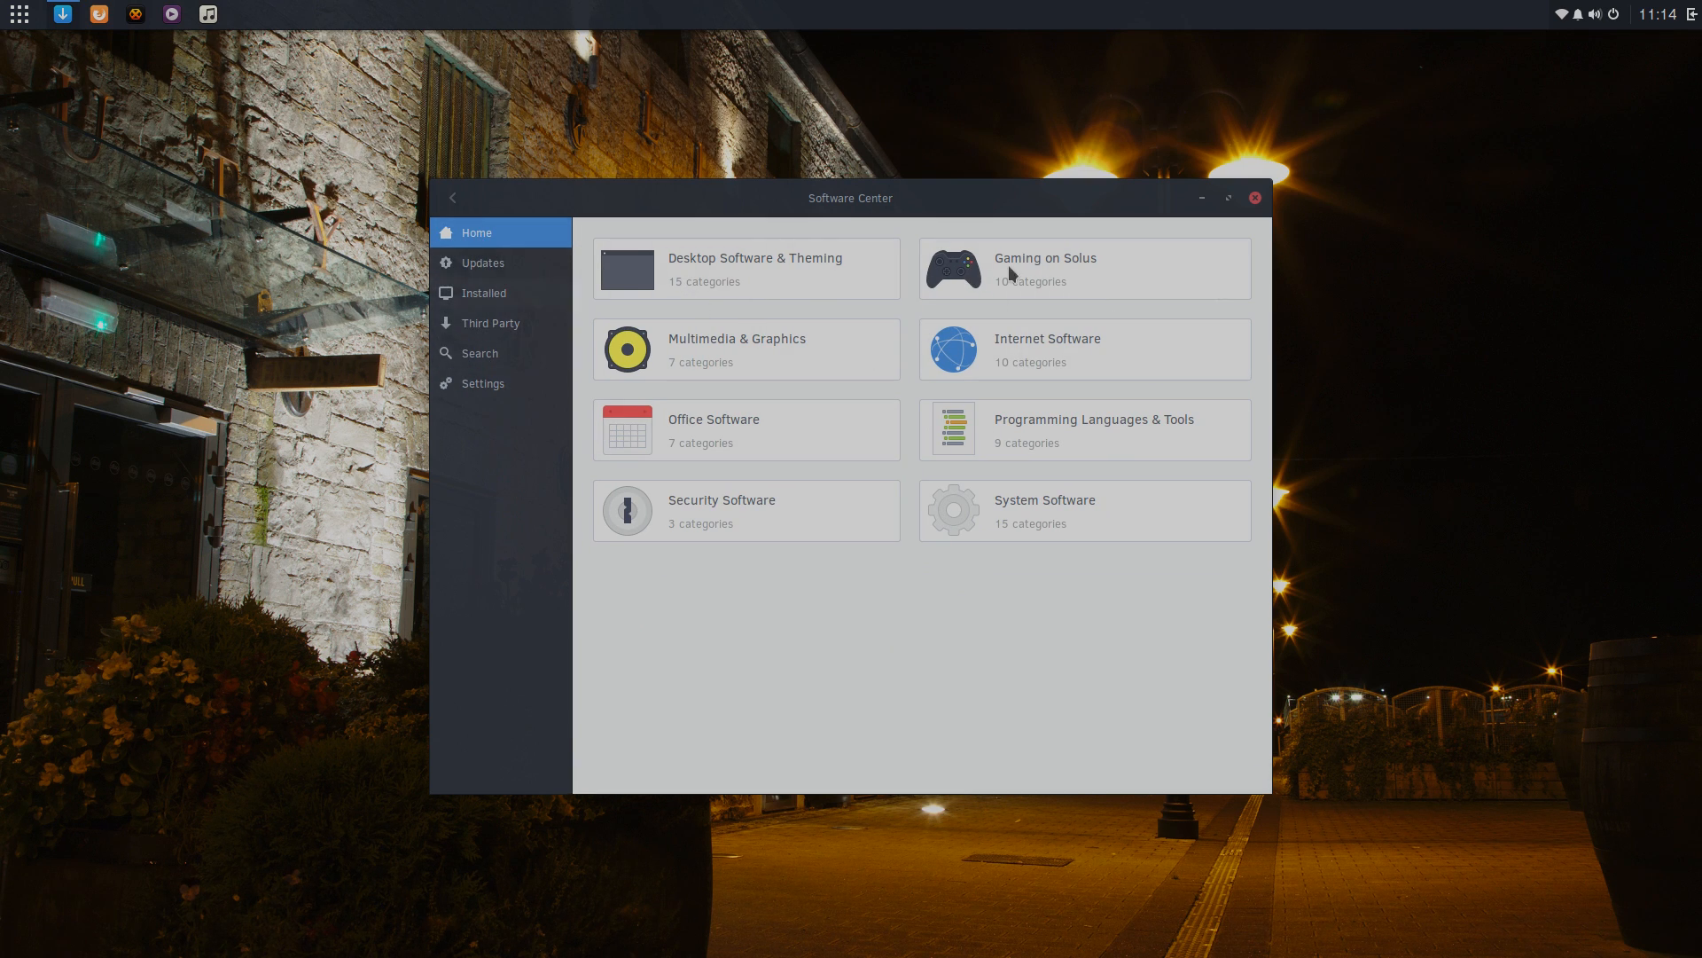
click(1085, 268)
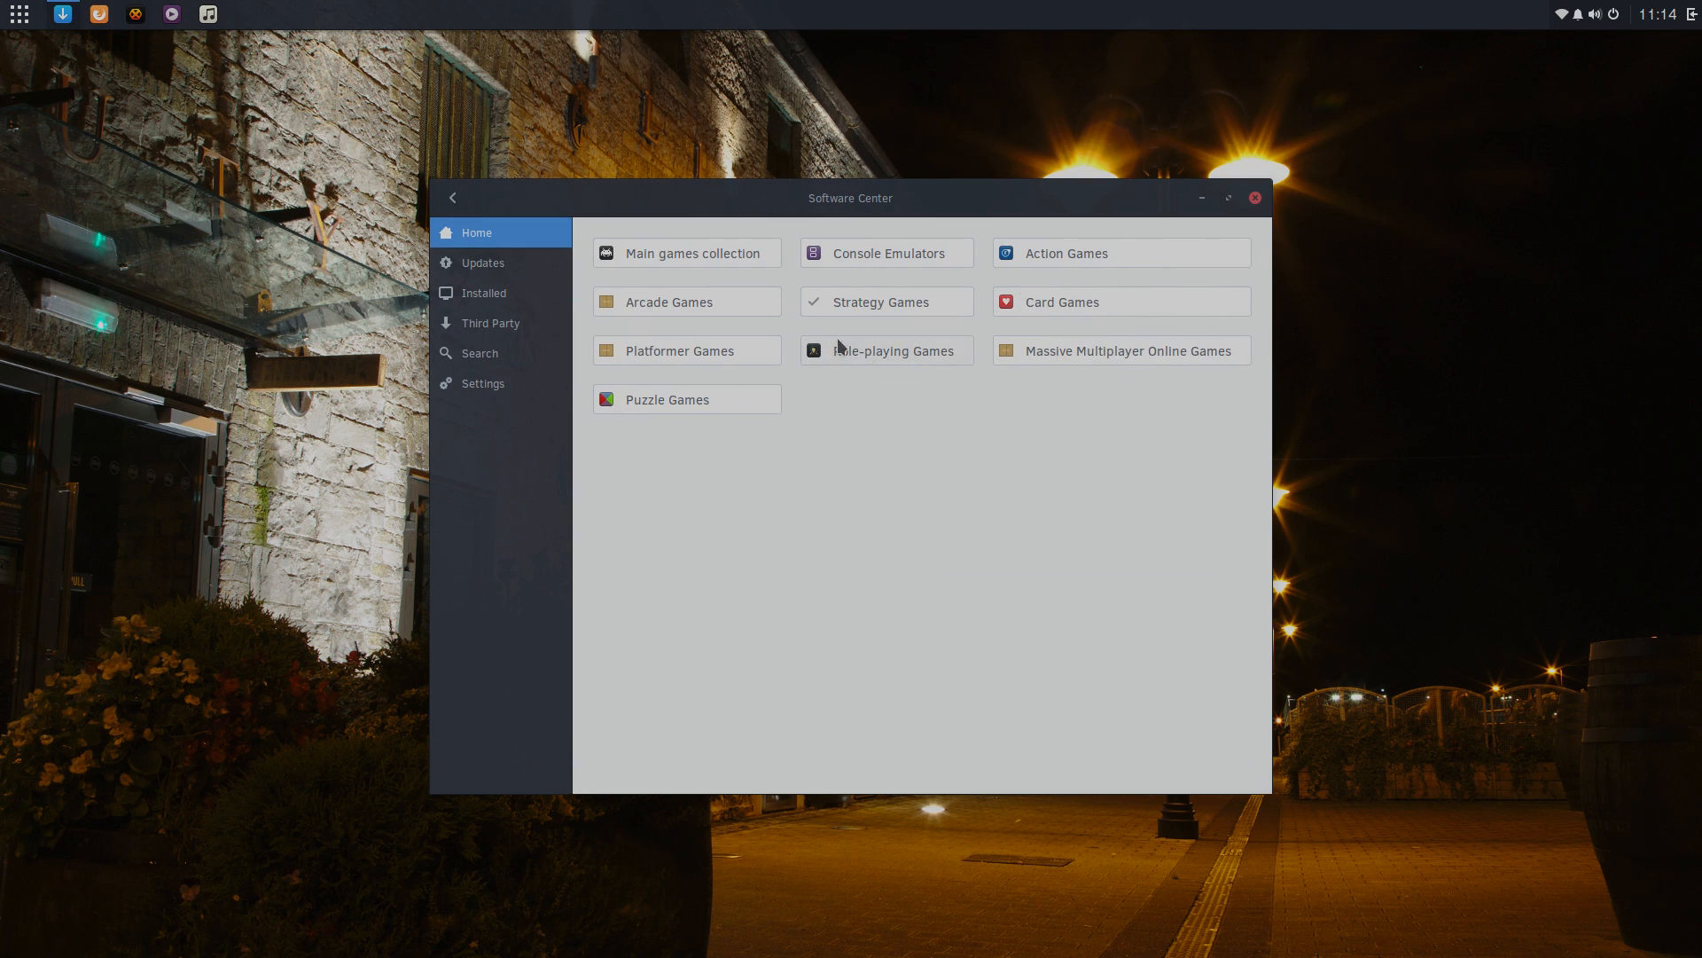
mouse_move(889, 256)
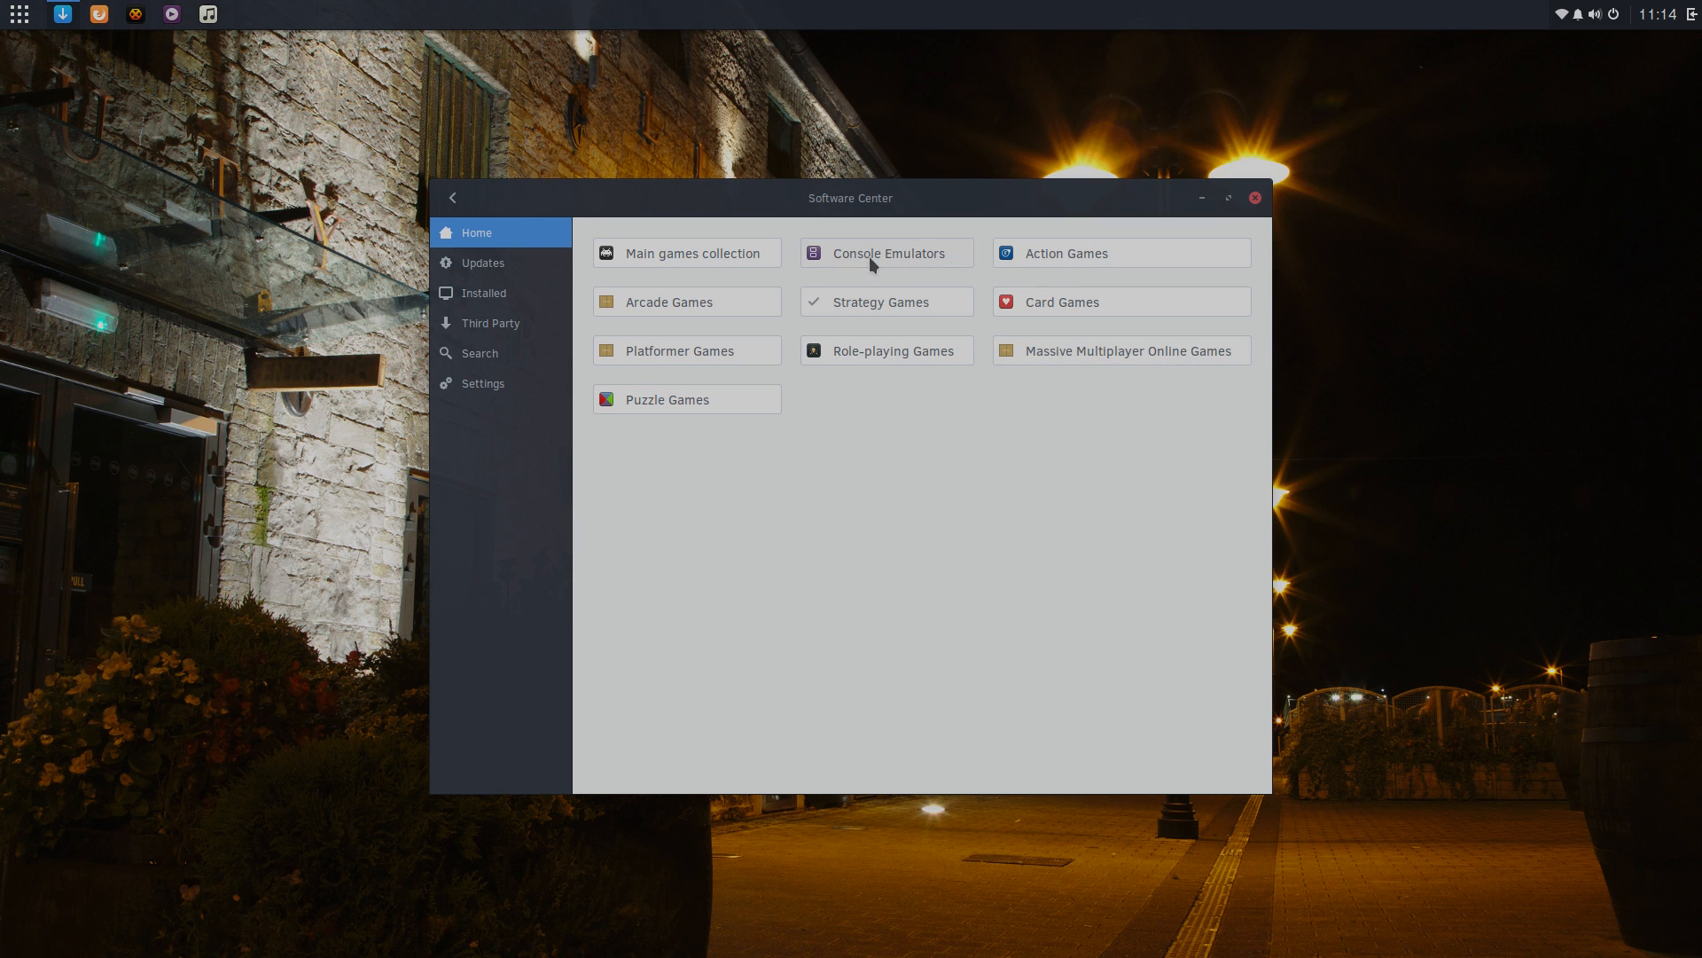
click(887, 252)
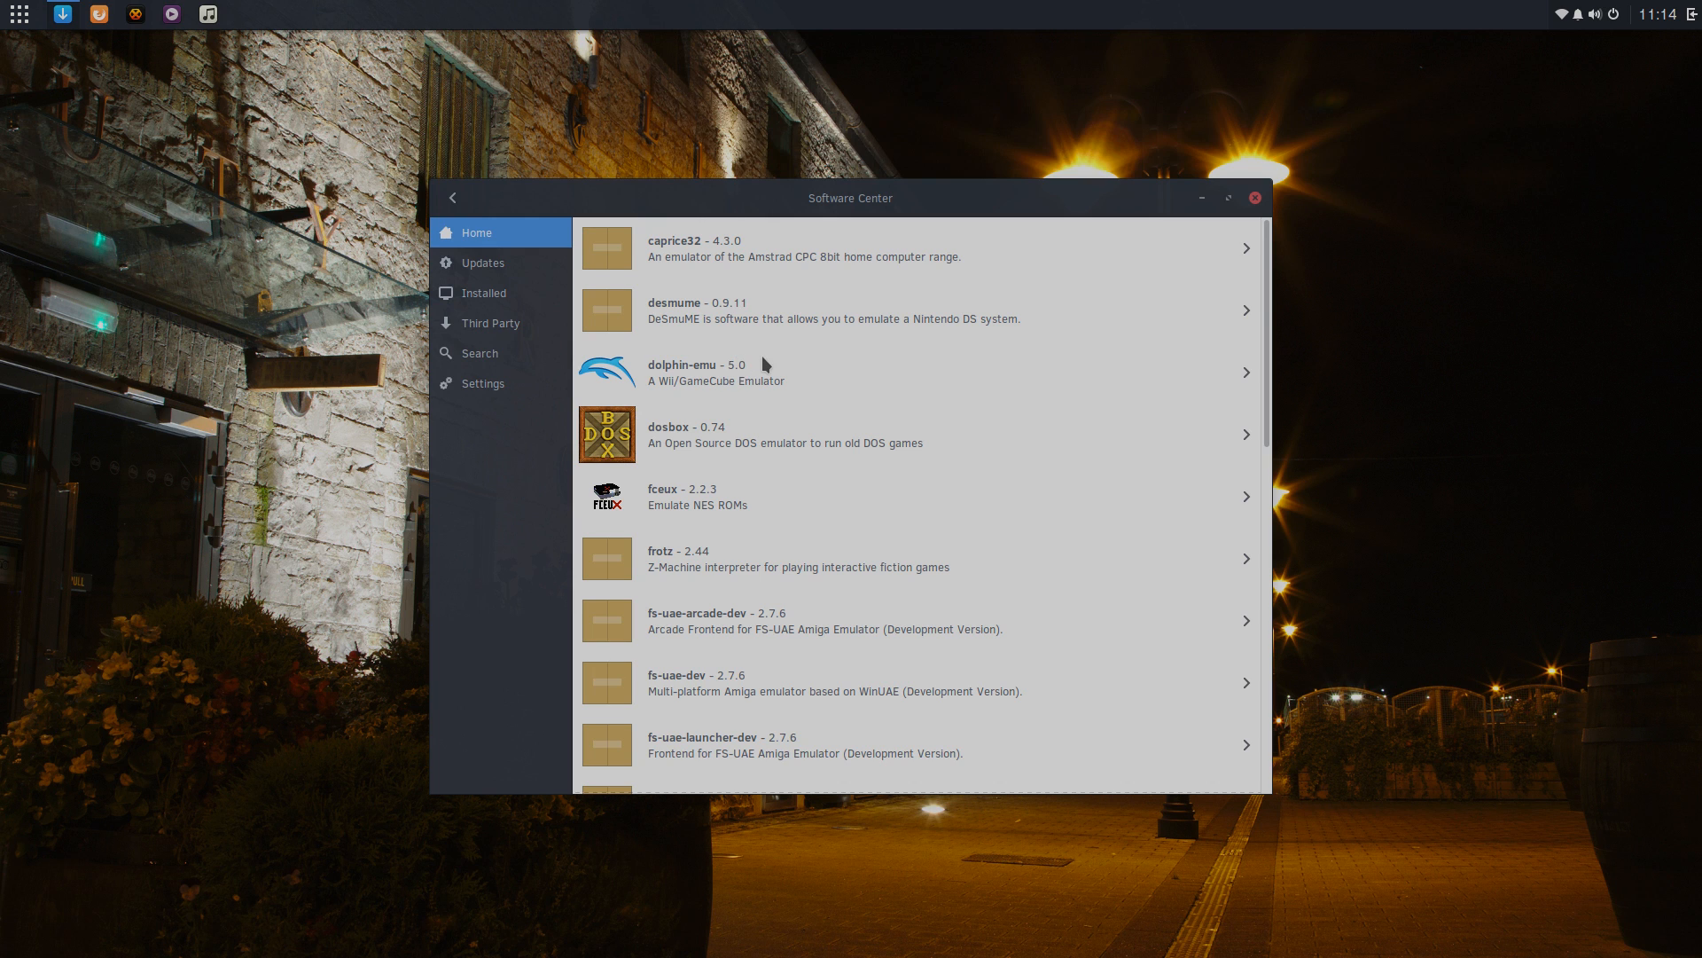
scroll(down, 3)
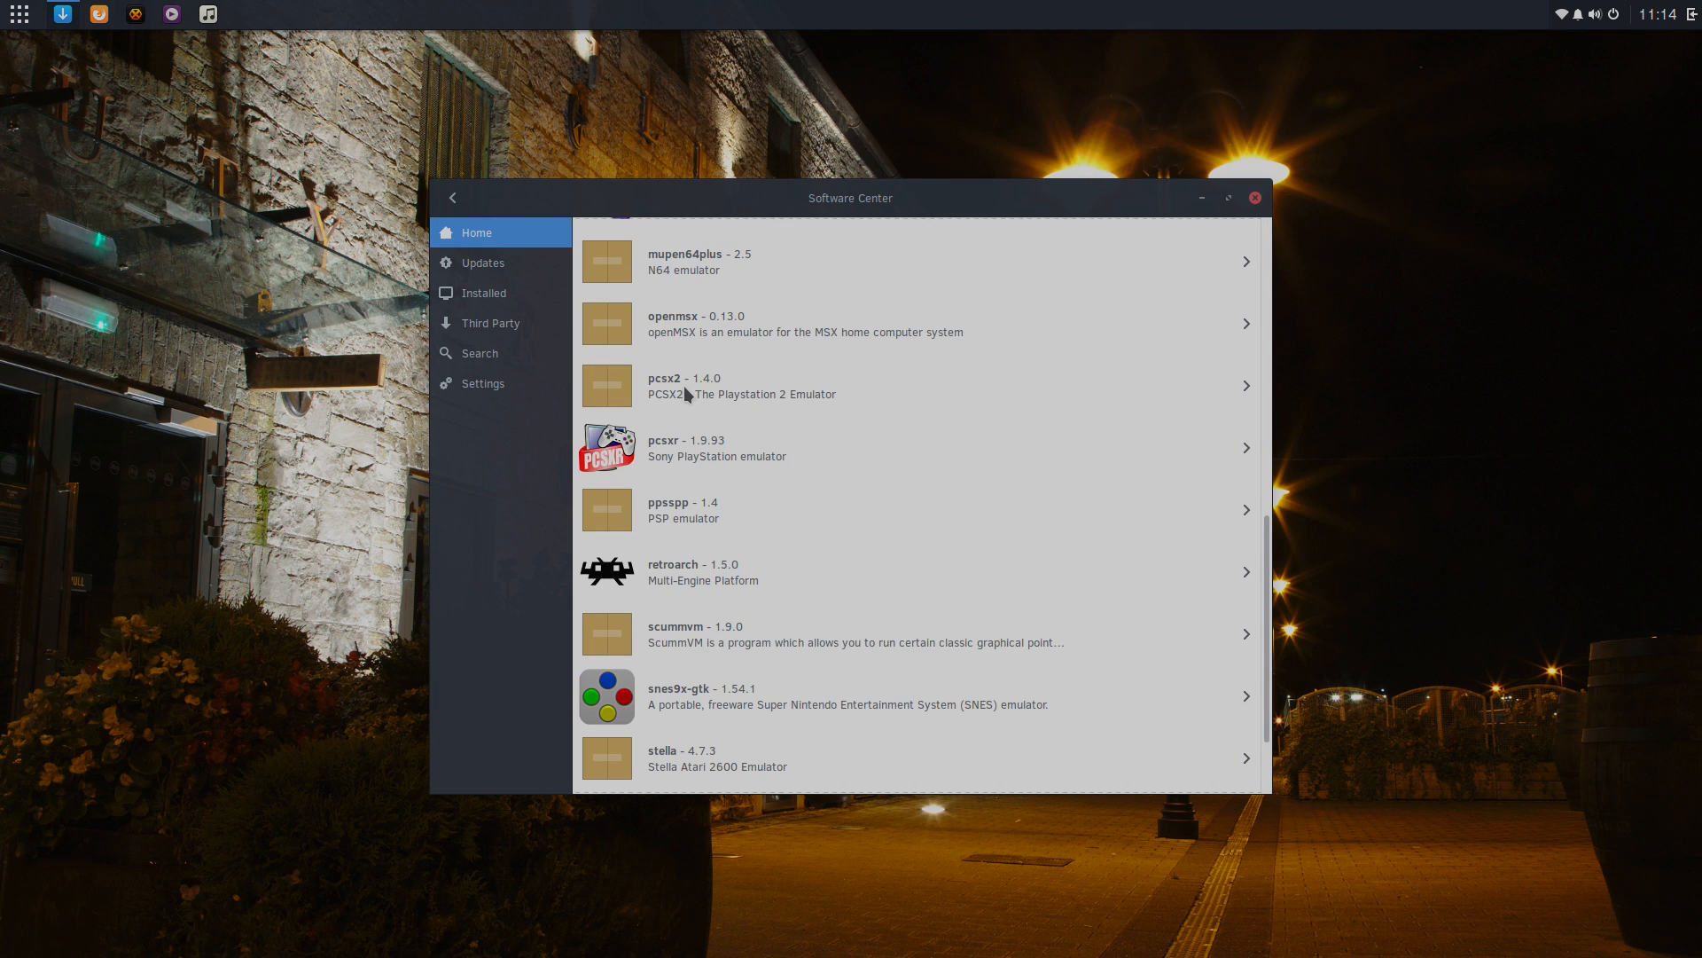
scroll(up, 3)
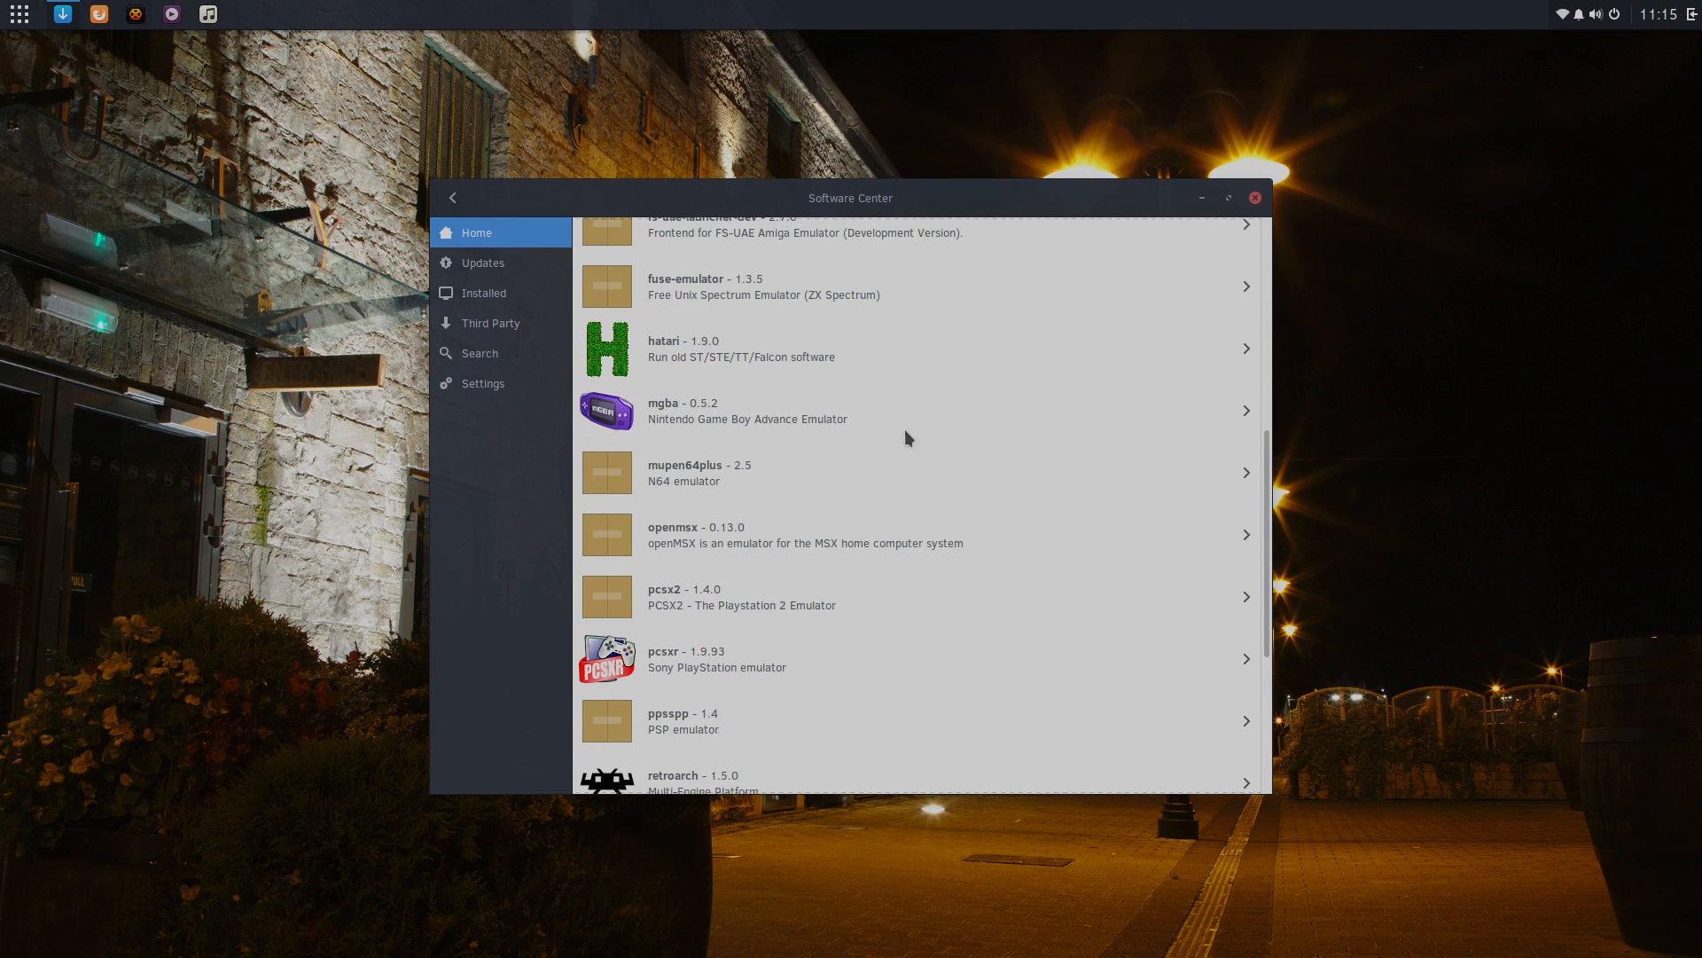
click(1256, 197)
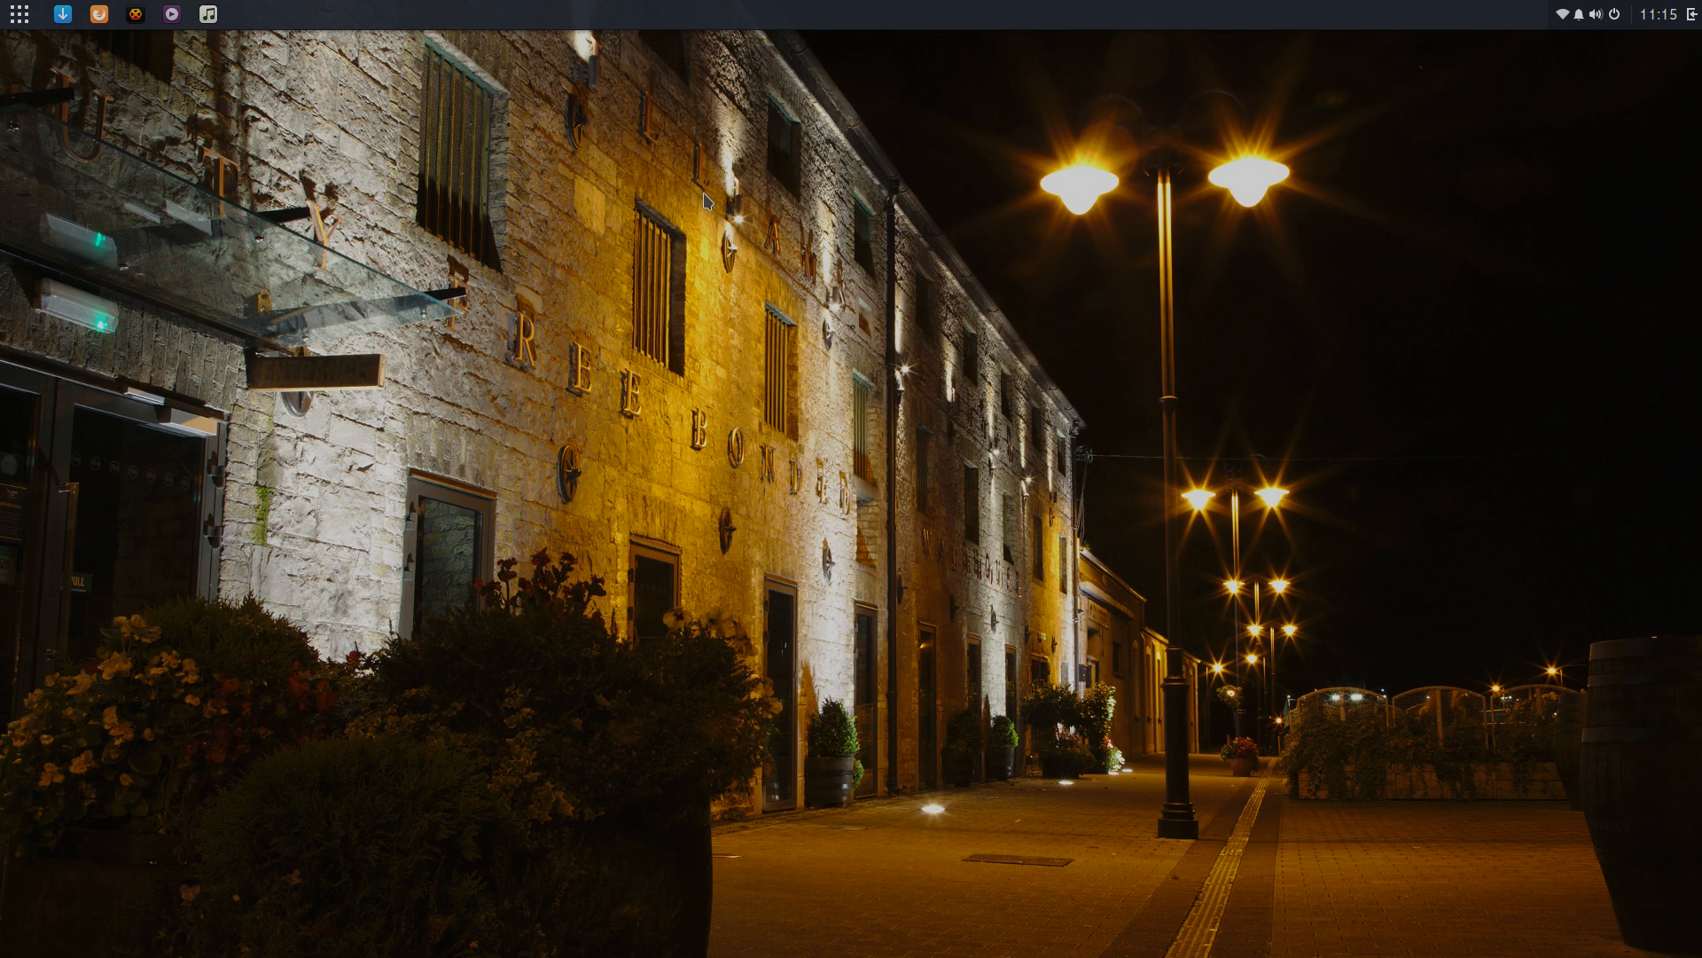